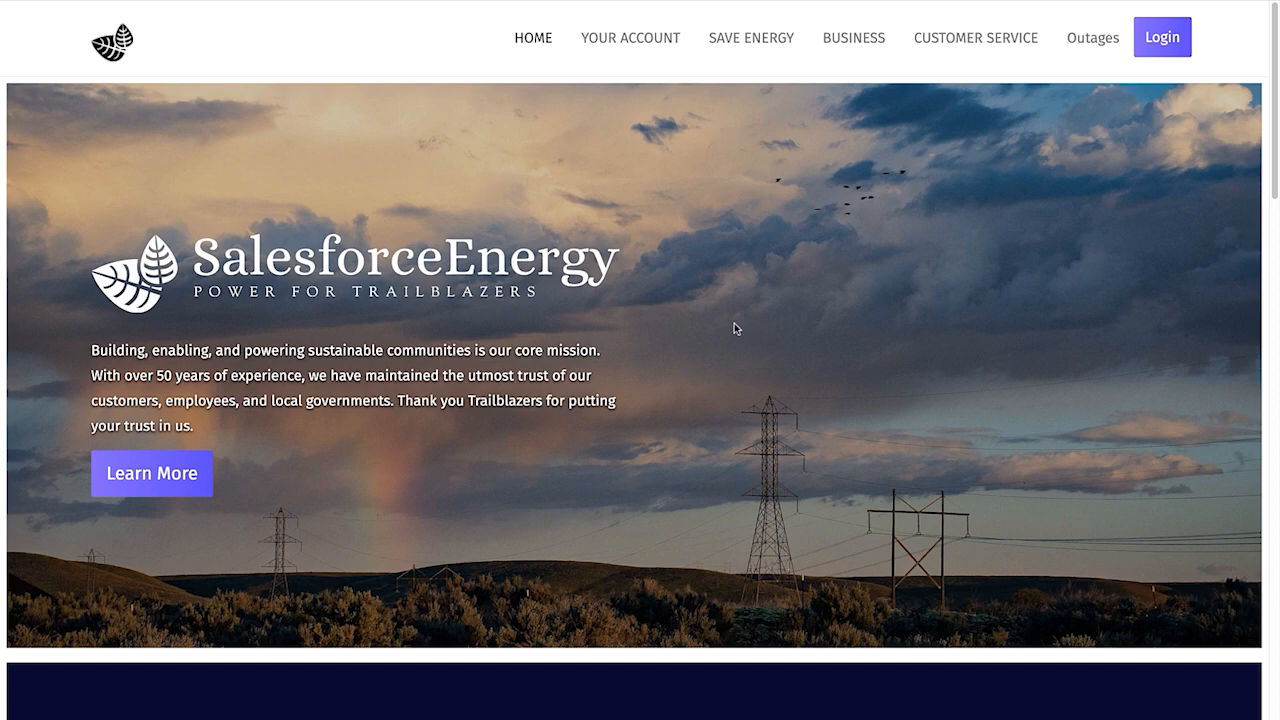
Scroll through the Pages panel and create a new blank page named Outages.
scroll(down, 3)
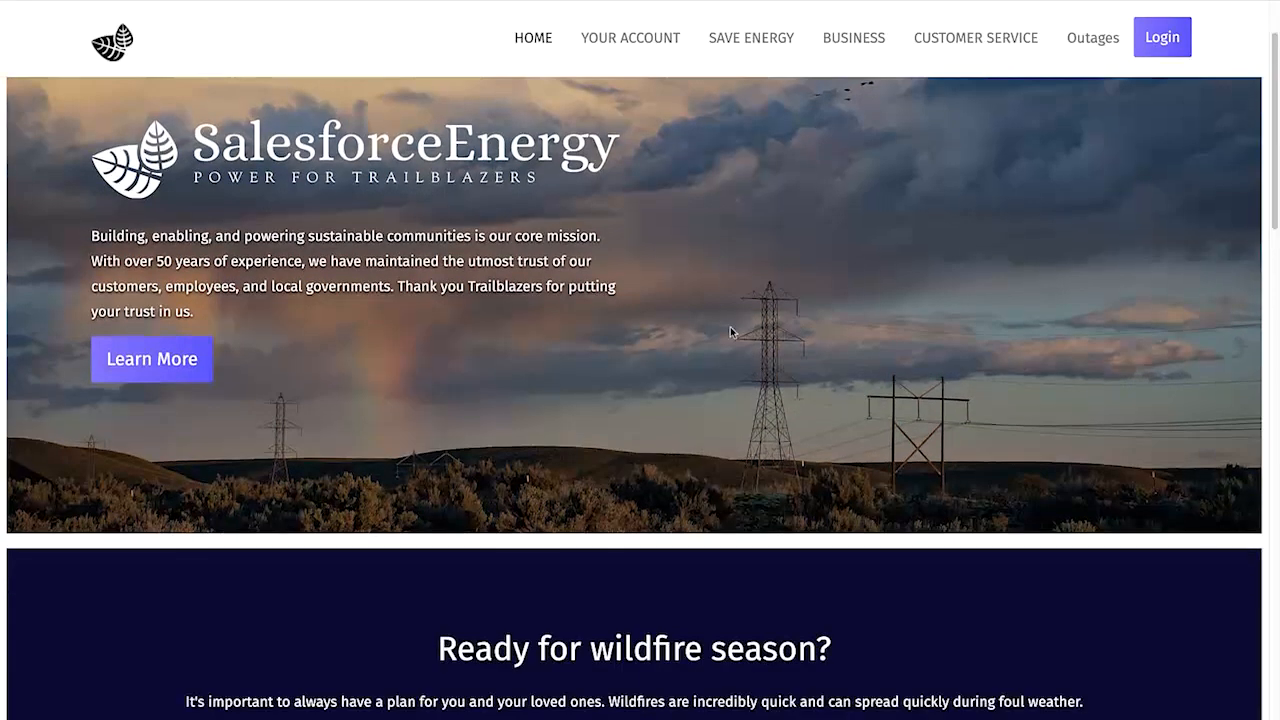
scroll(down, 3)
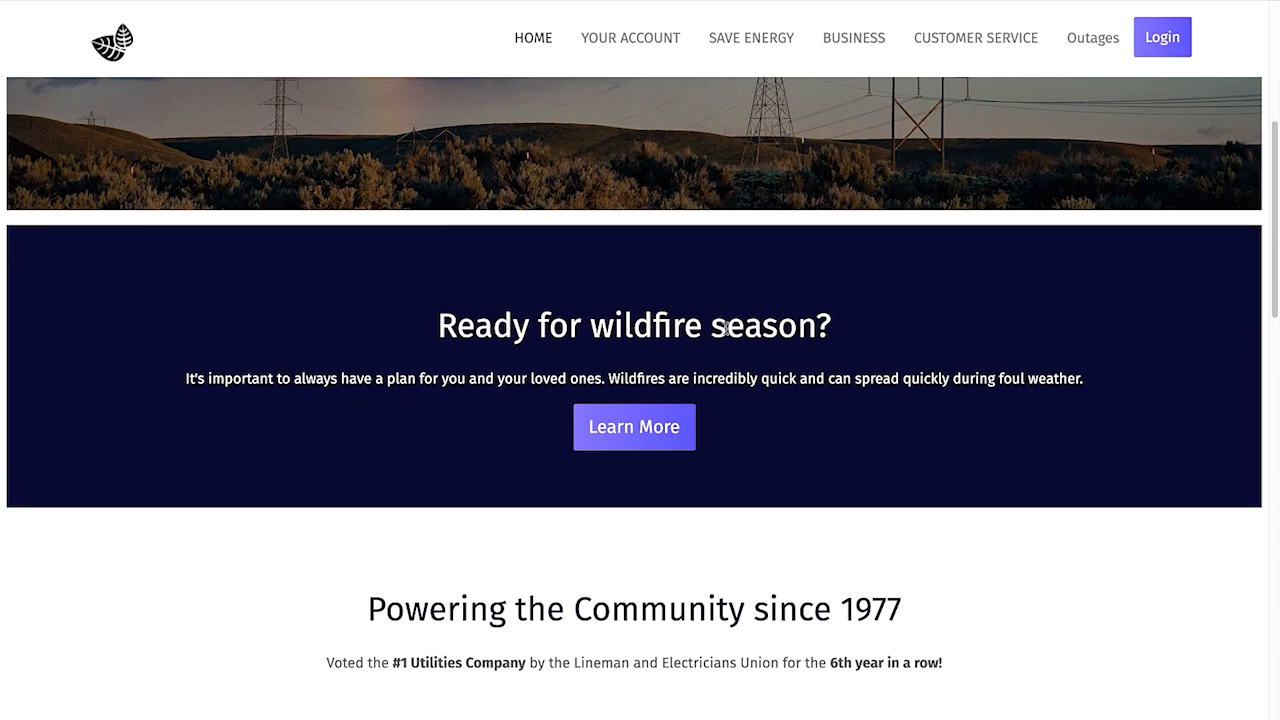
scroll(down, 3)
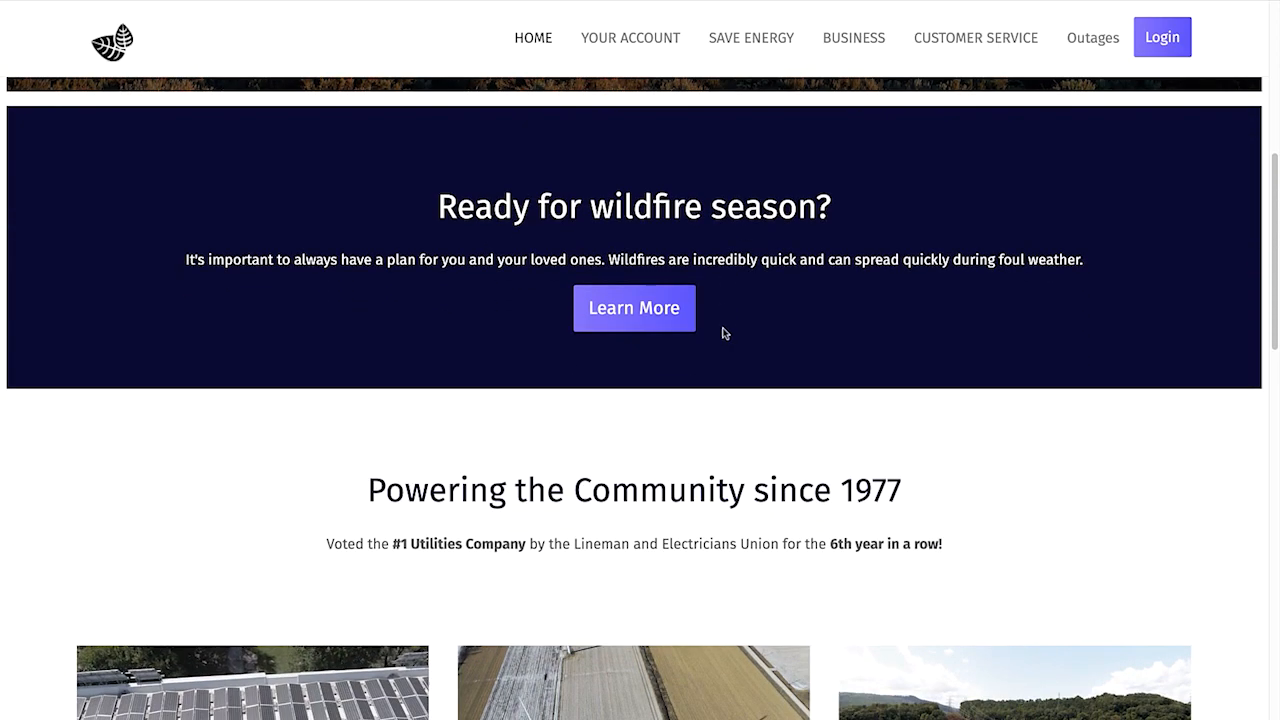
scroll(down, 3)
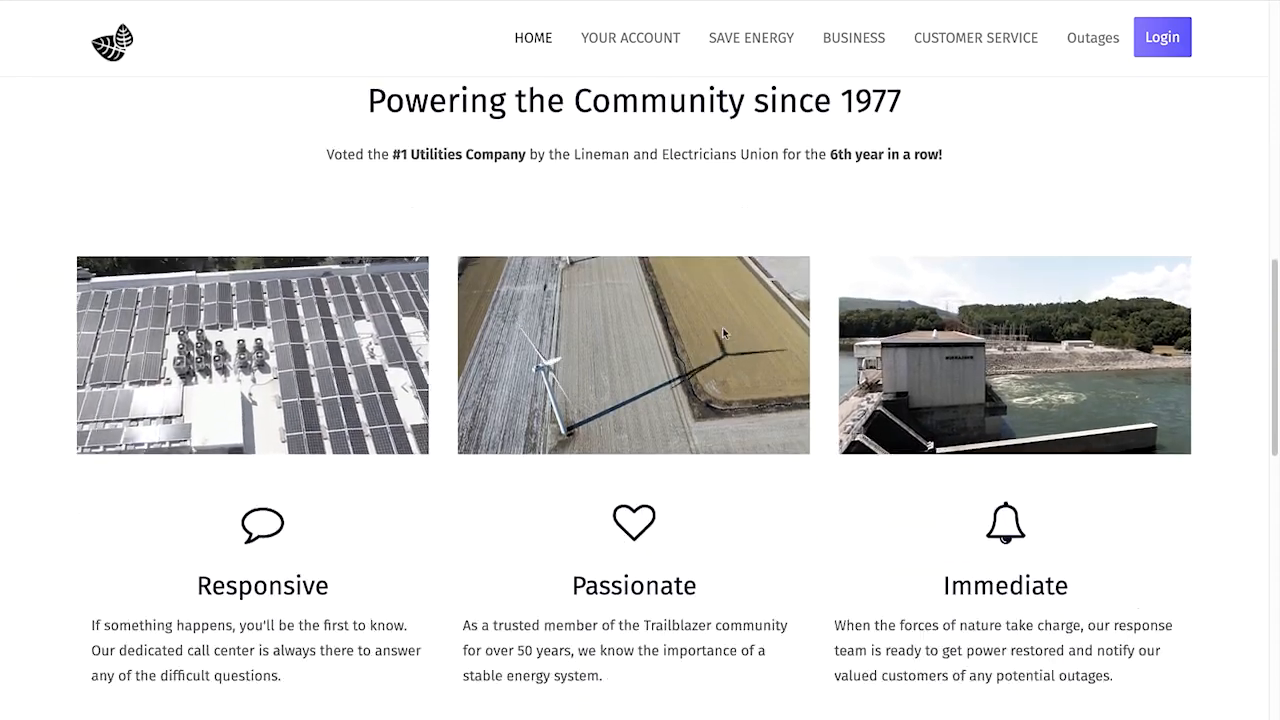
scroll(down, 3)
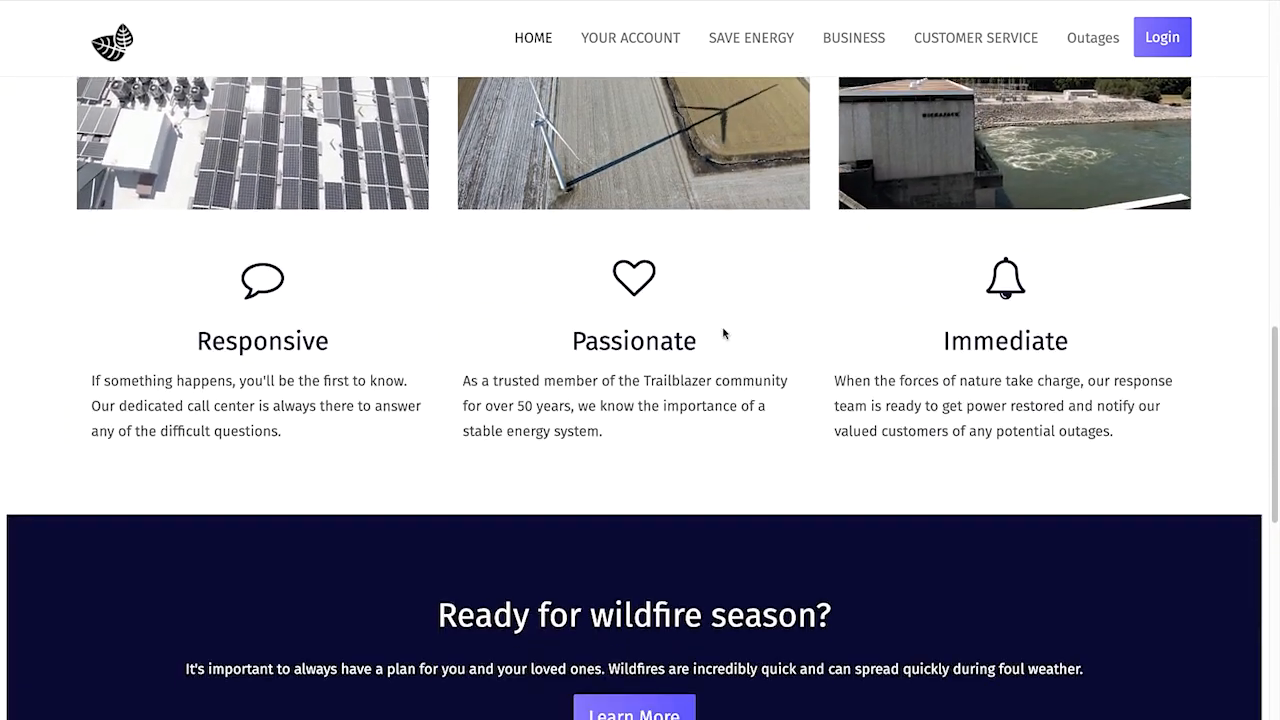
scroll(down, 3)
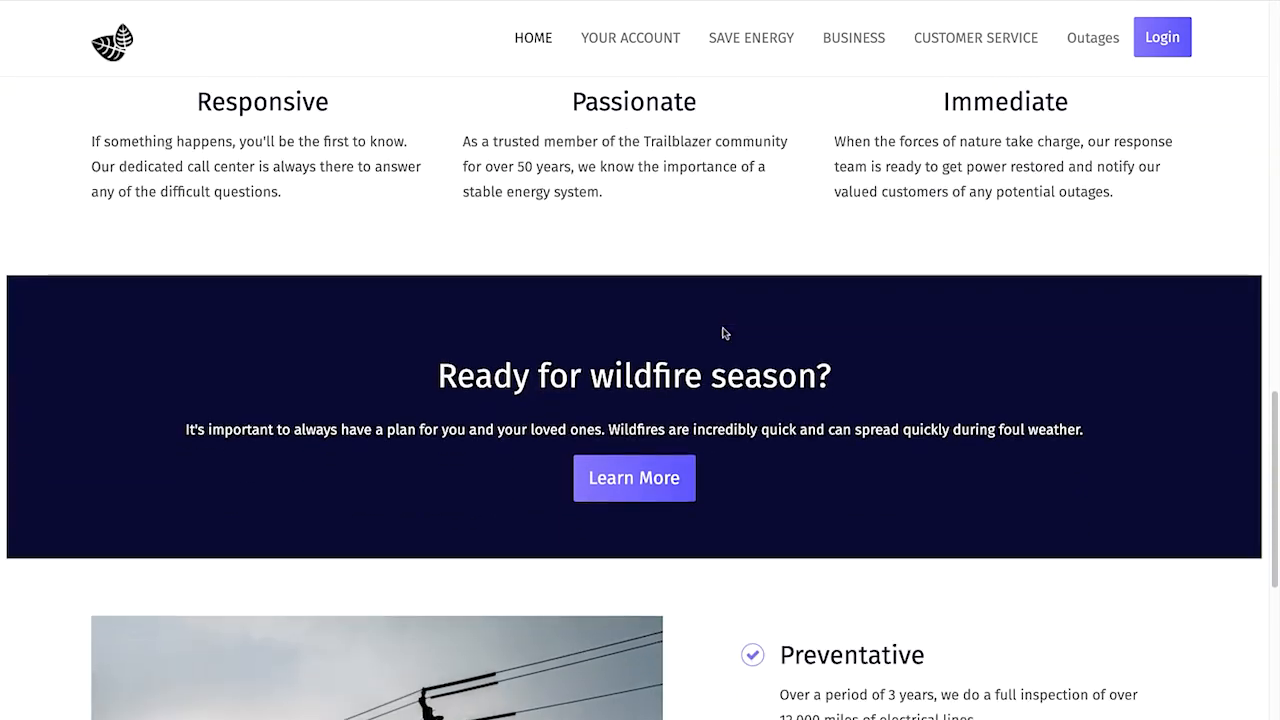
scroll(down, 3)
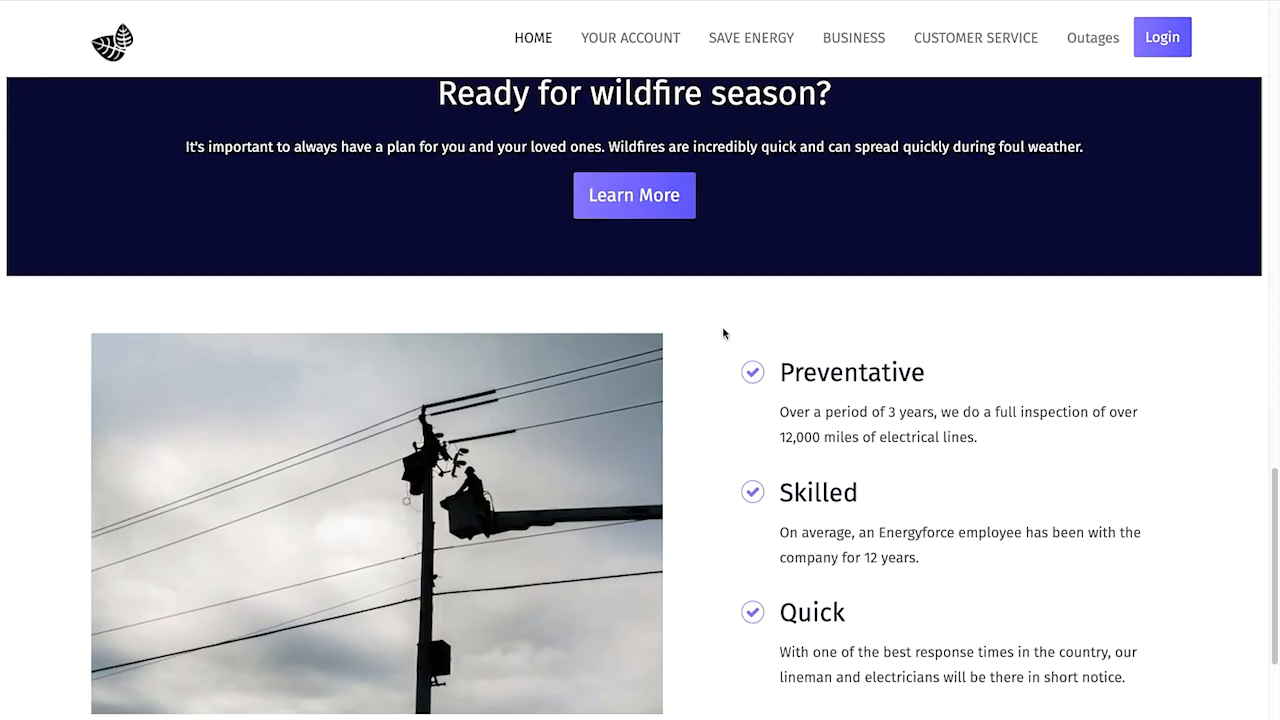
scroll(down, 3)
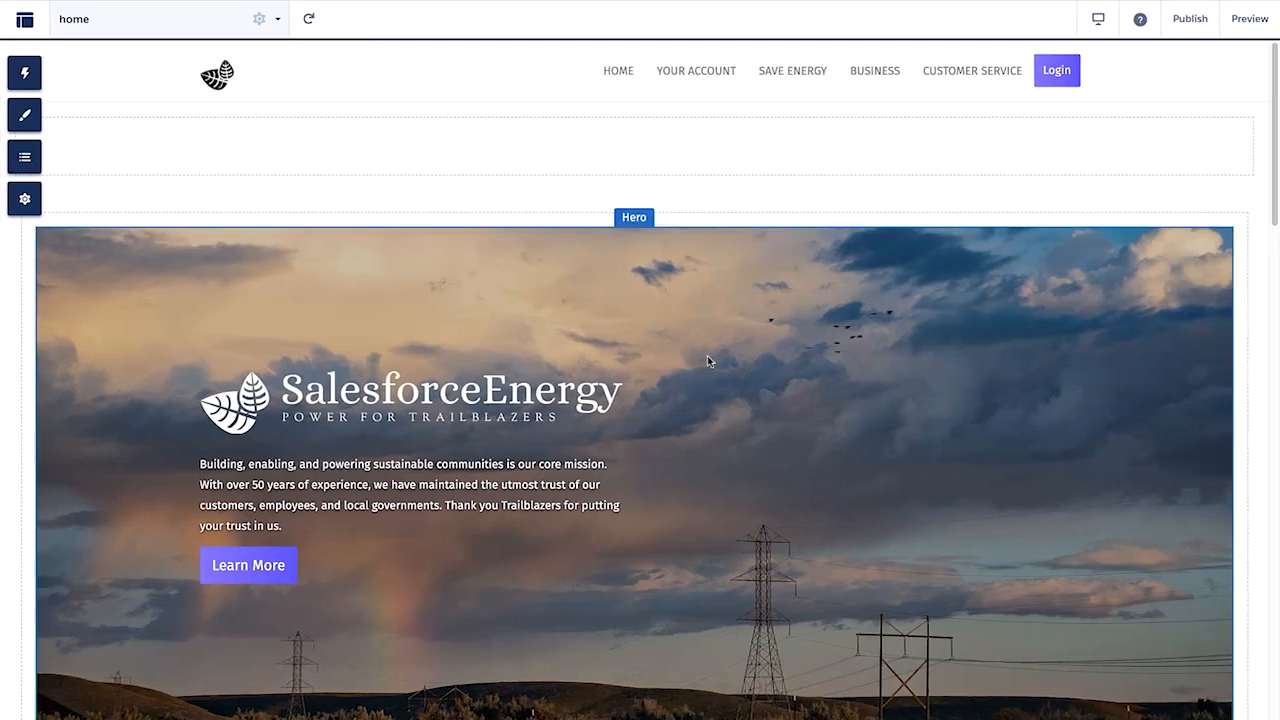
mouse_move(550, 188)
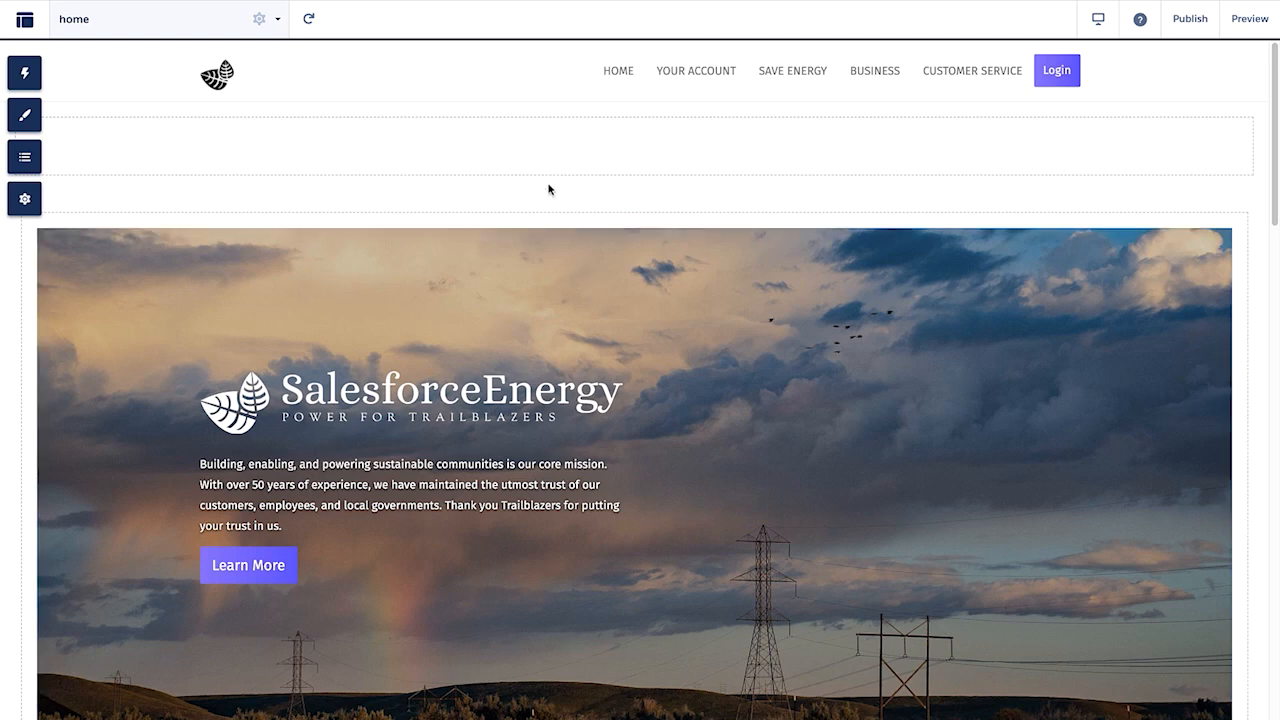
mouse_move(550, 196)
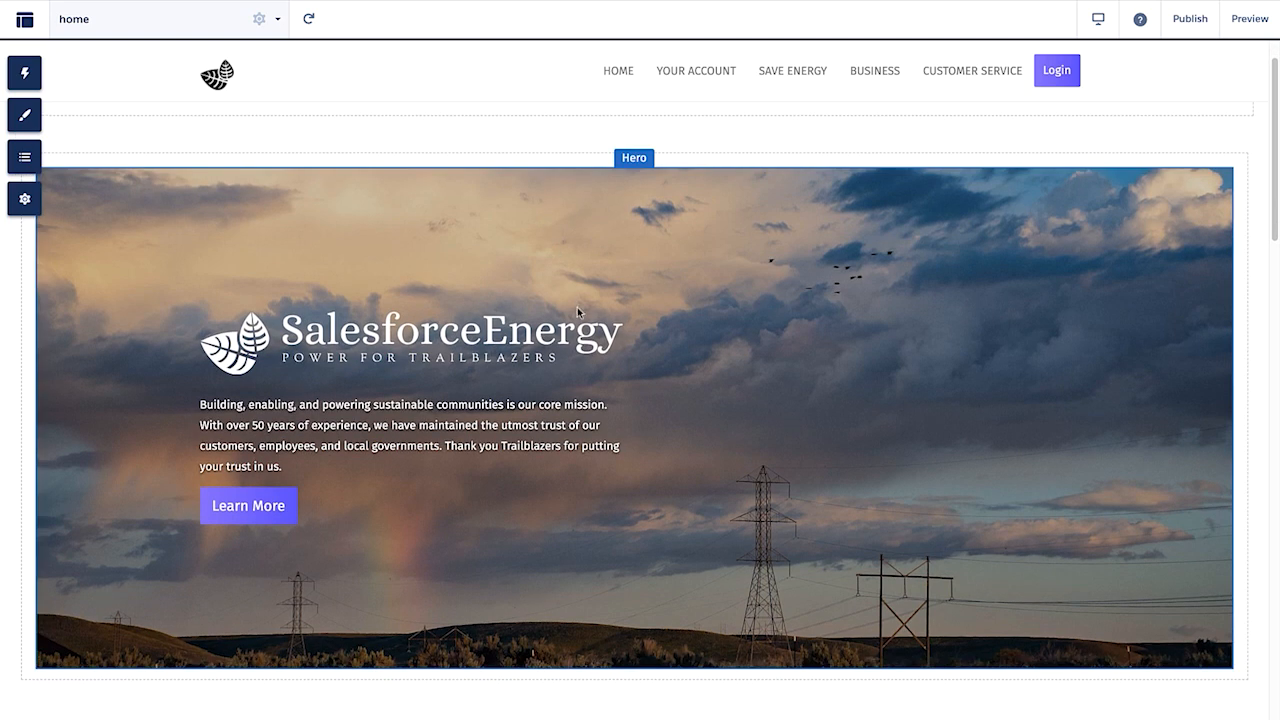
scroll(down, 3)
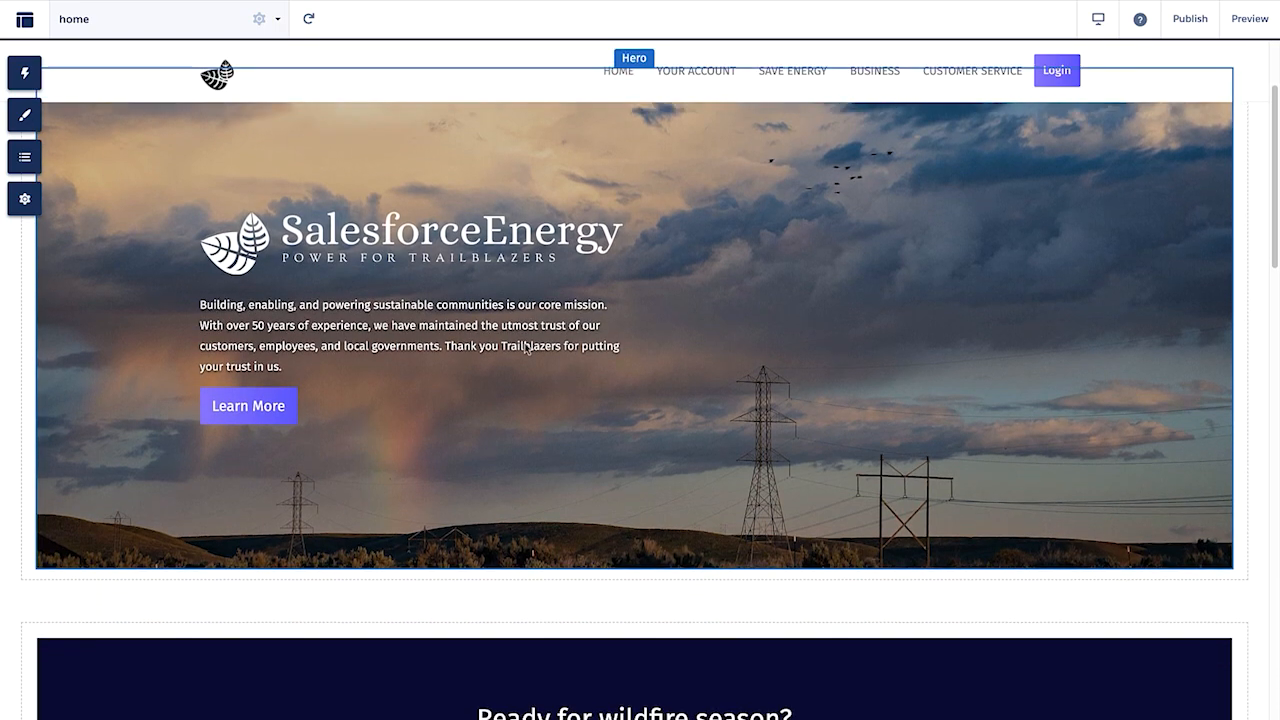
scroll(down, 3)
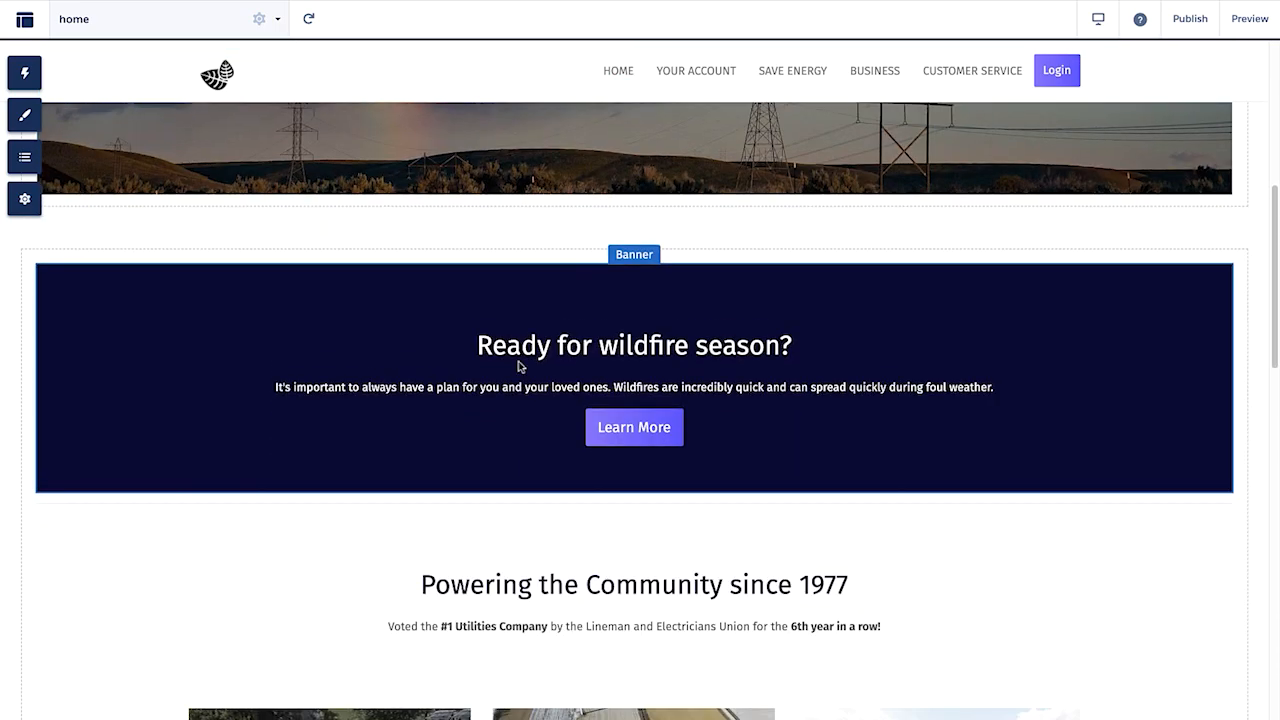
scroll(down, 3)
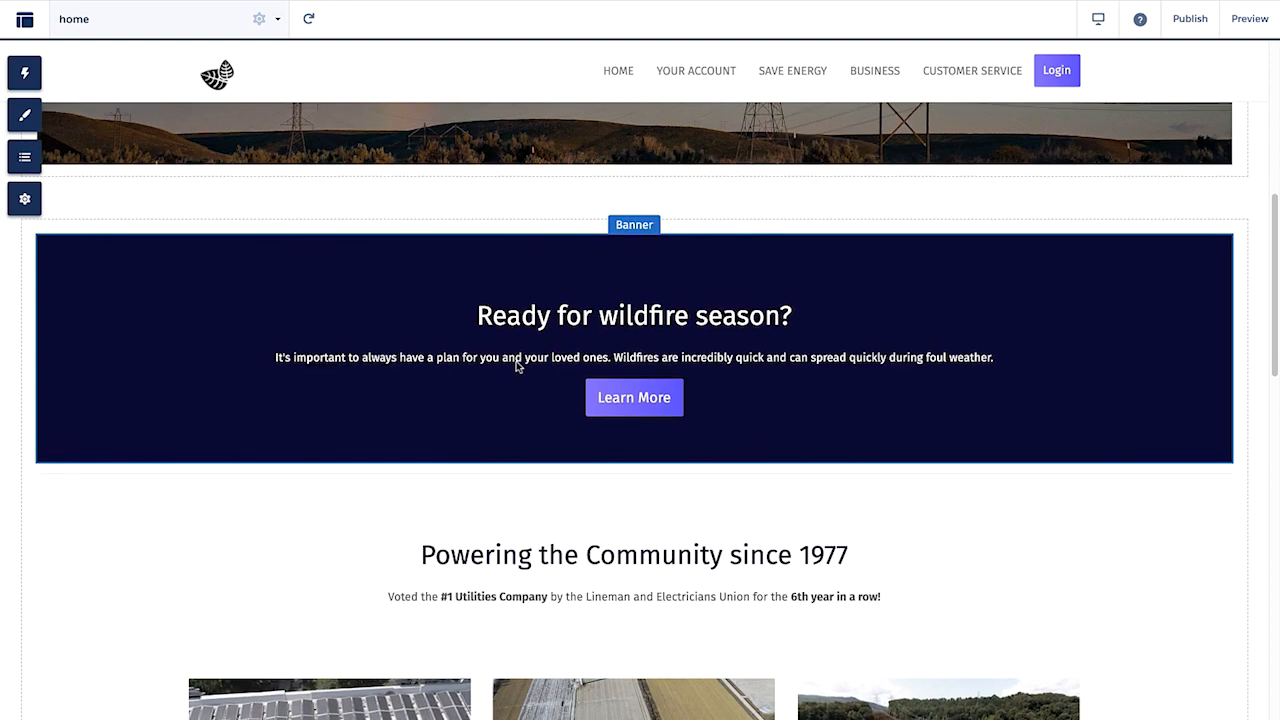
scroll(down, 3)
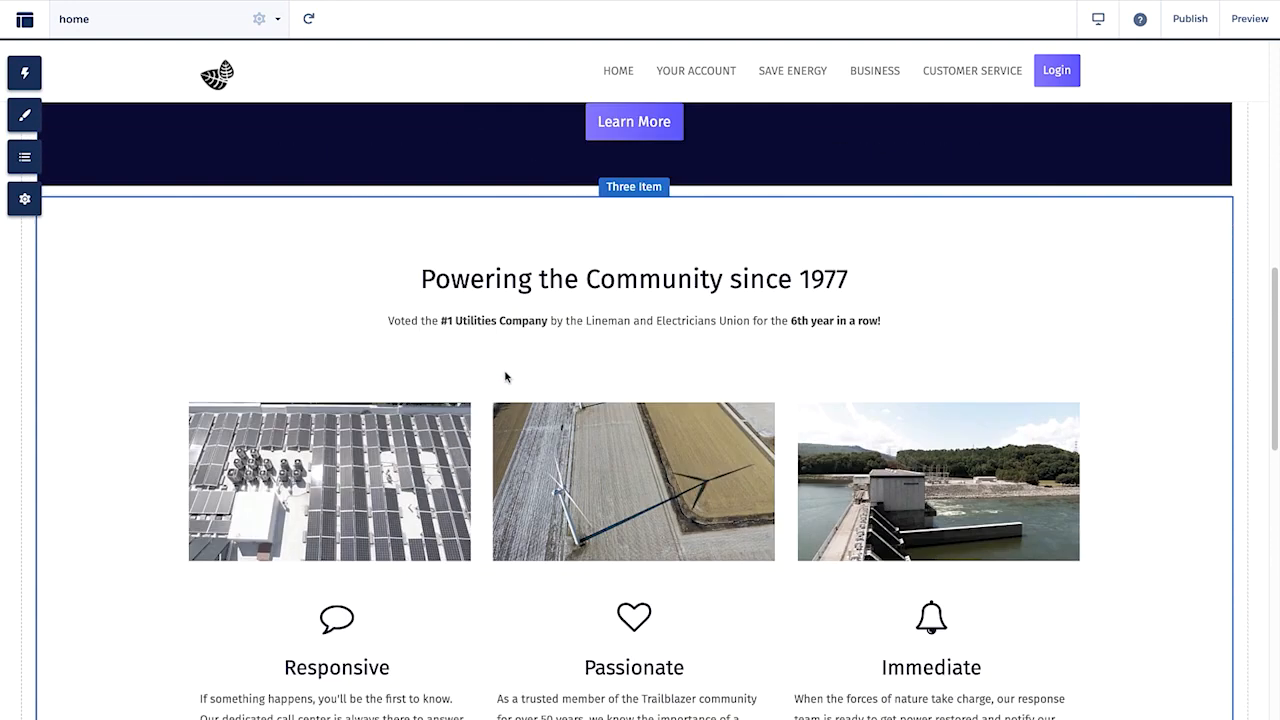
scroll(down, 3)
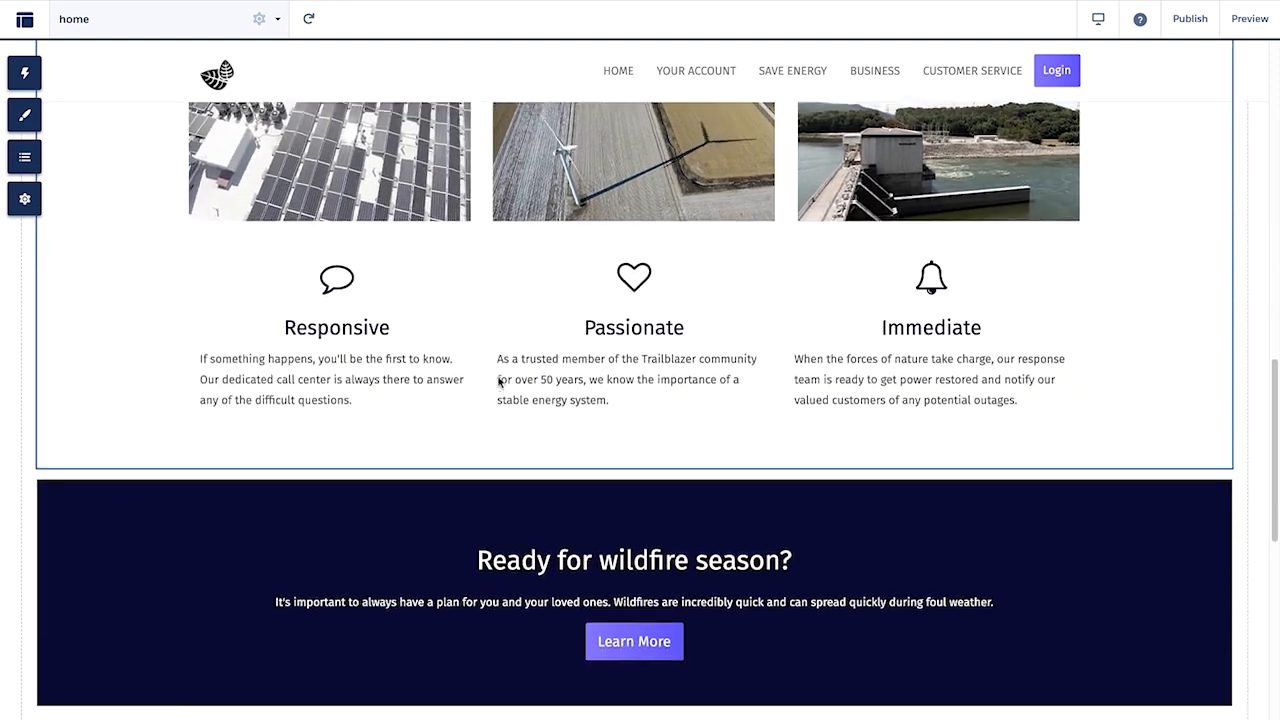
scroll(down, 3)
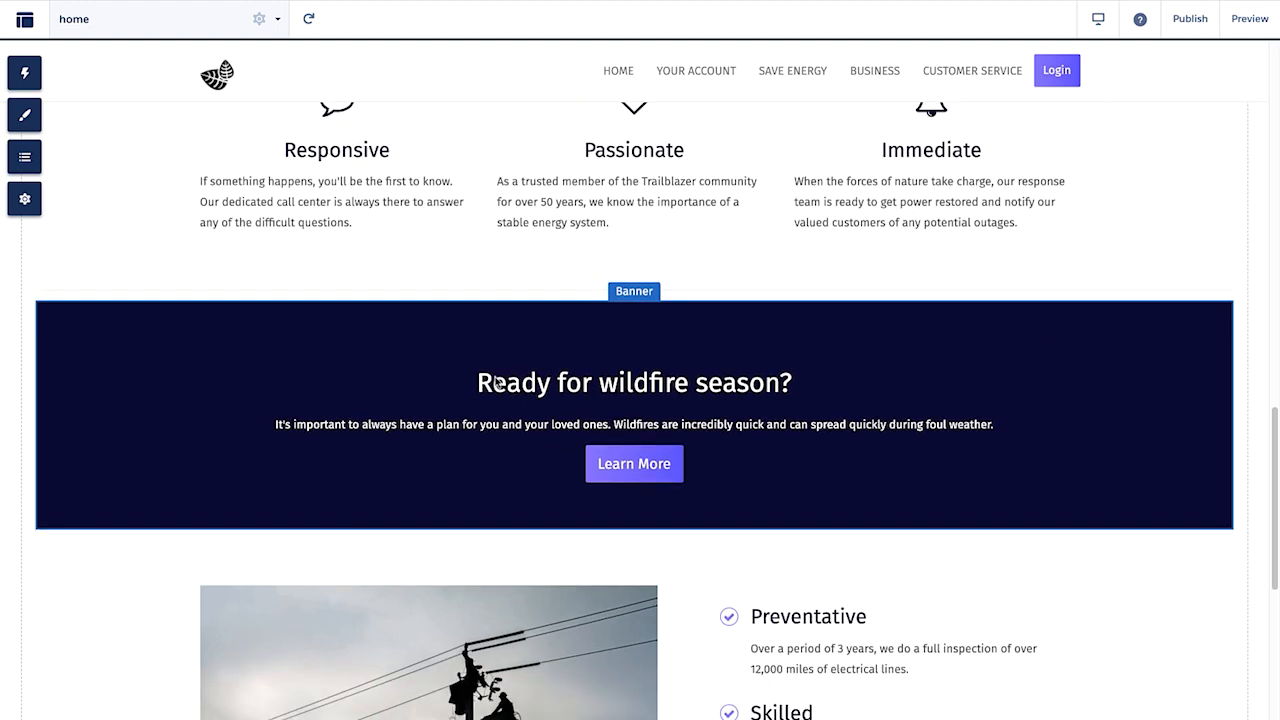
scroll(down, 3)
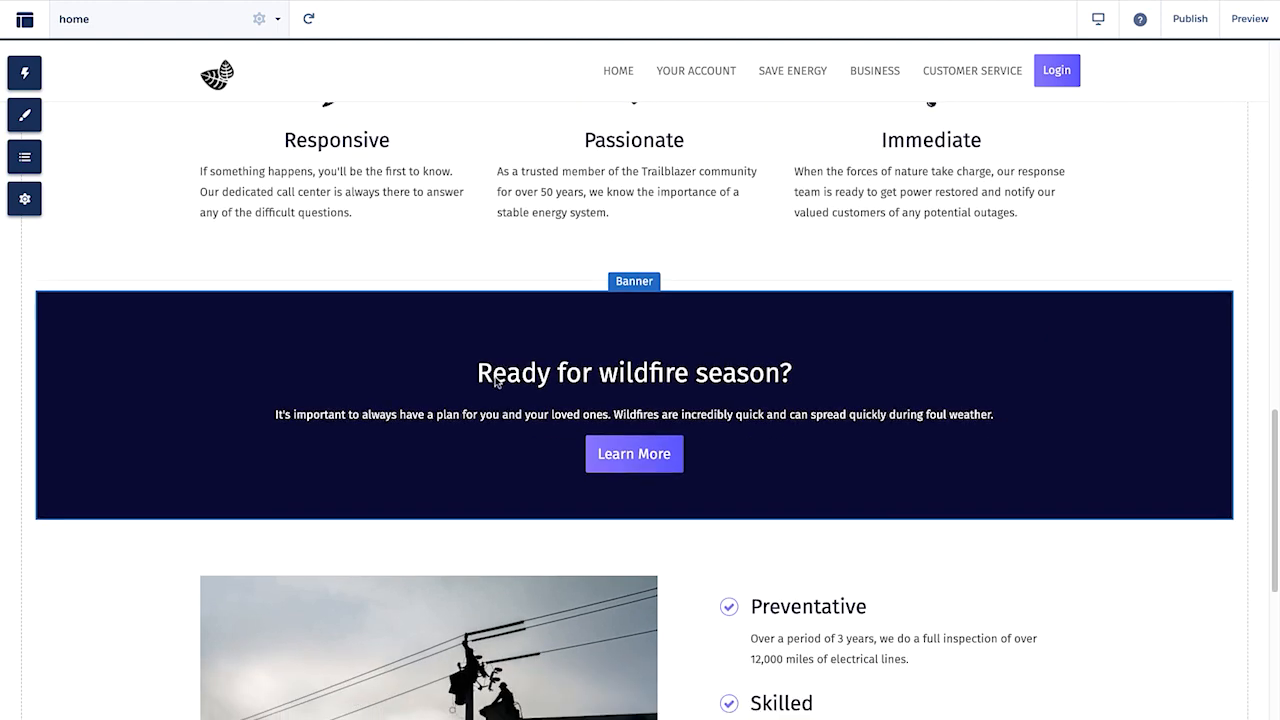
scroll(down, 3)
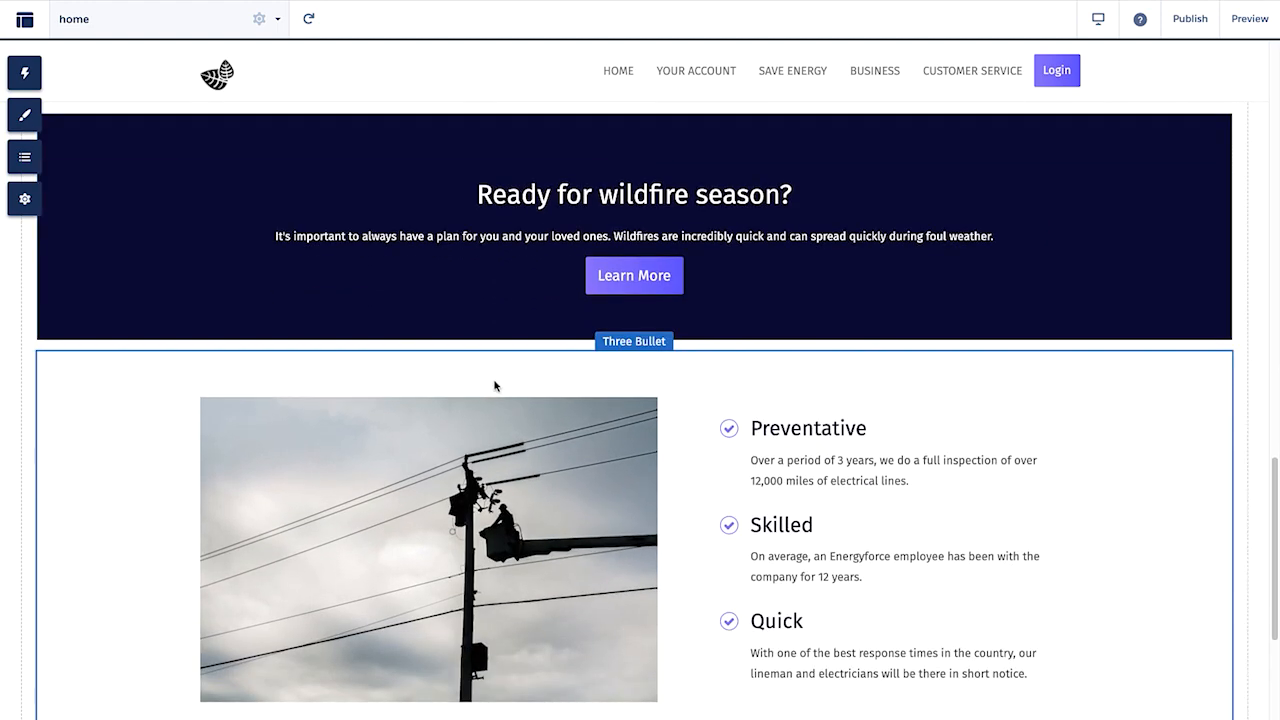
scroll(down, 3)
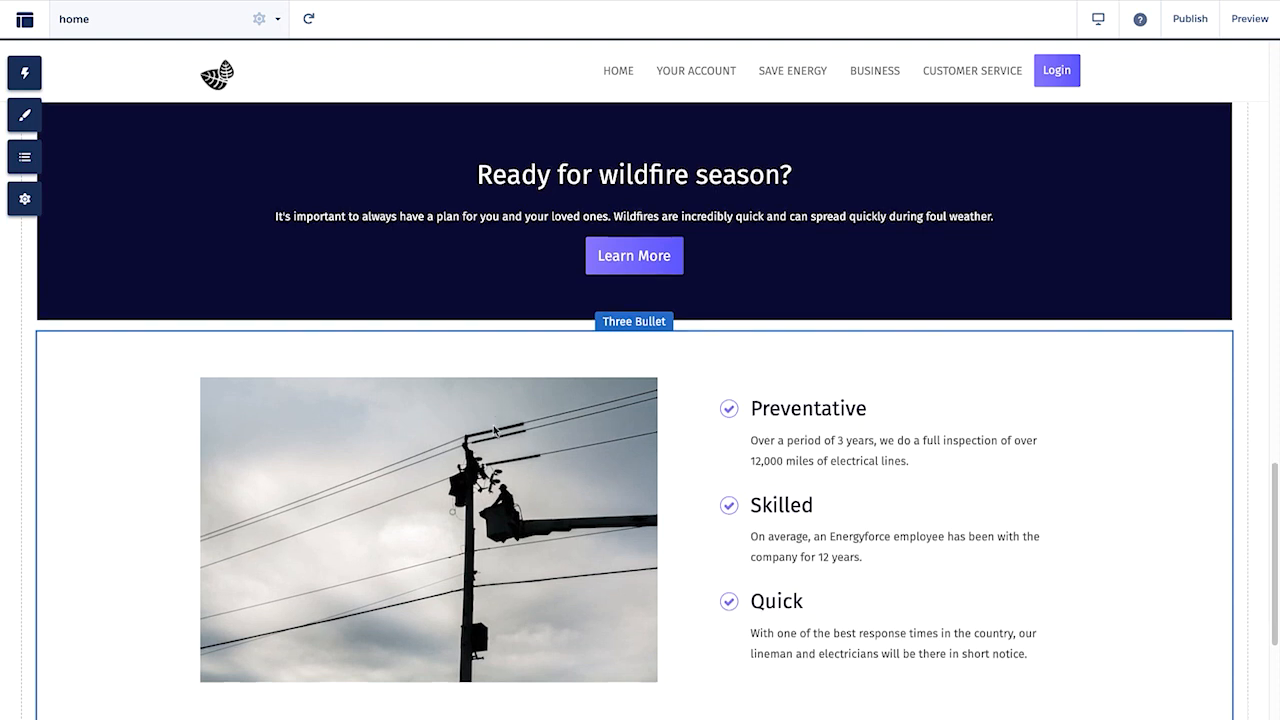
scroll(down, 3)
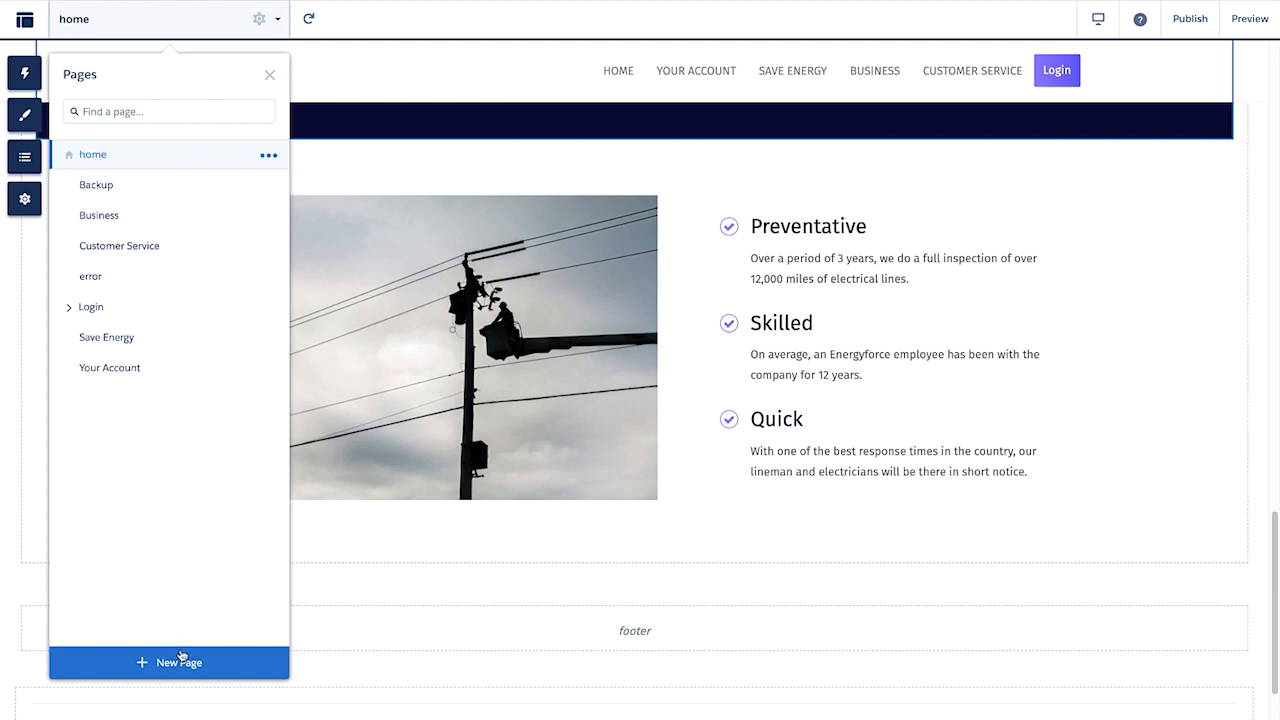
click(168, 664)
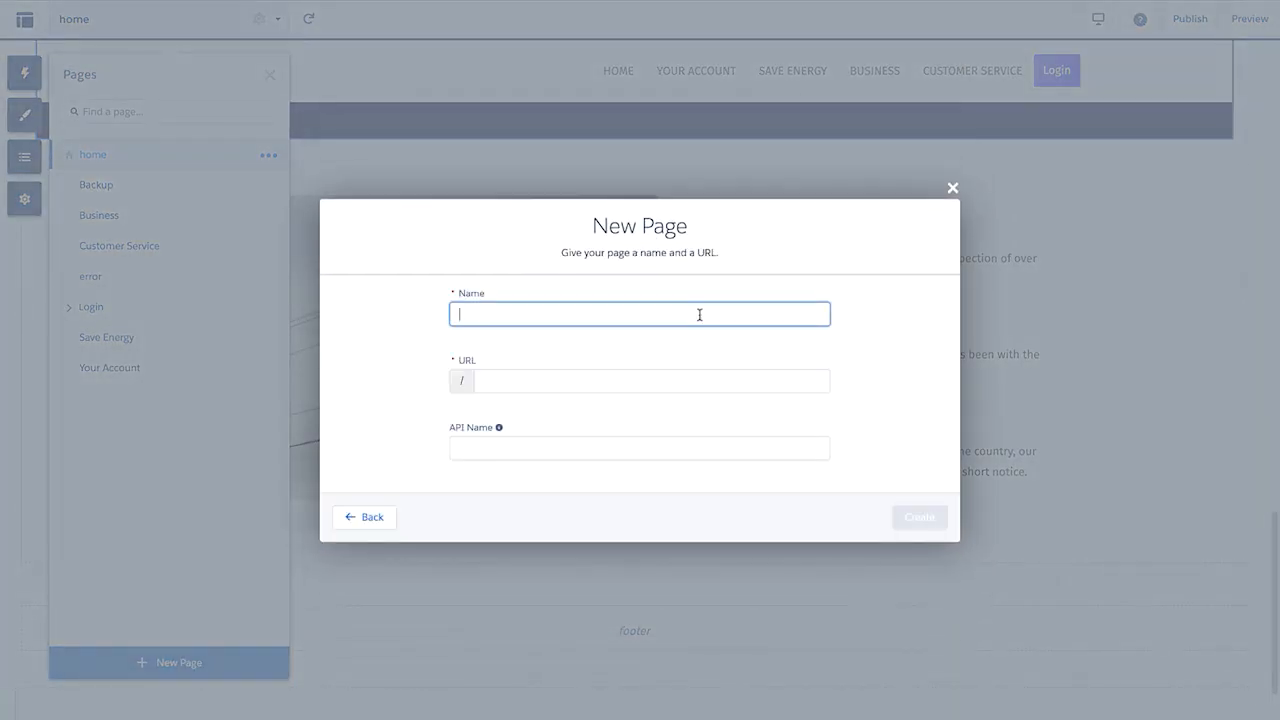
text(Outages)
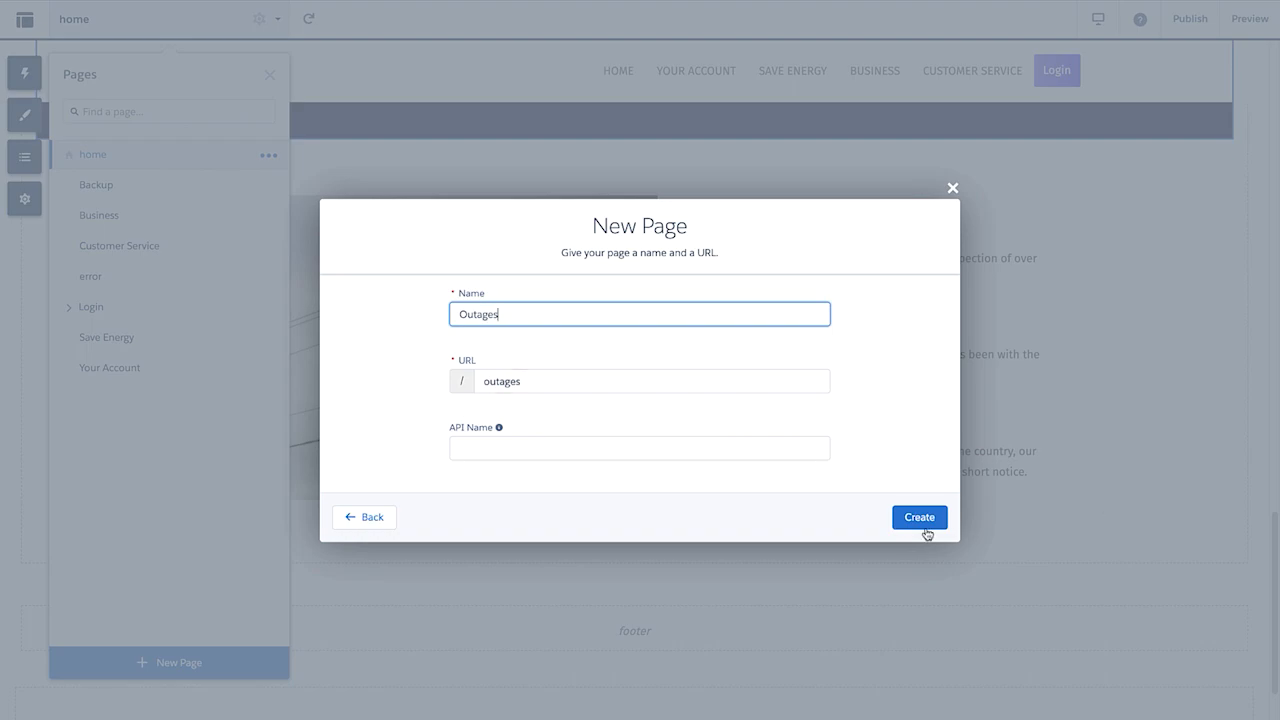
click(920, 516)
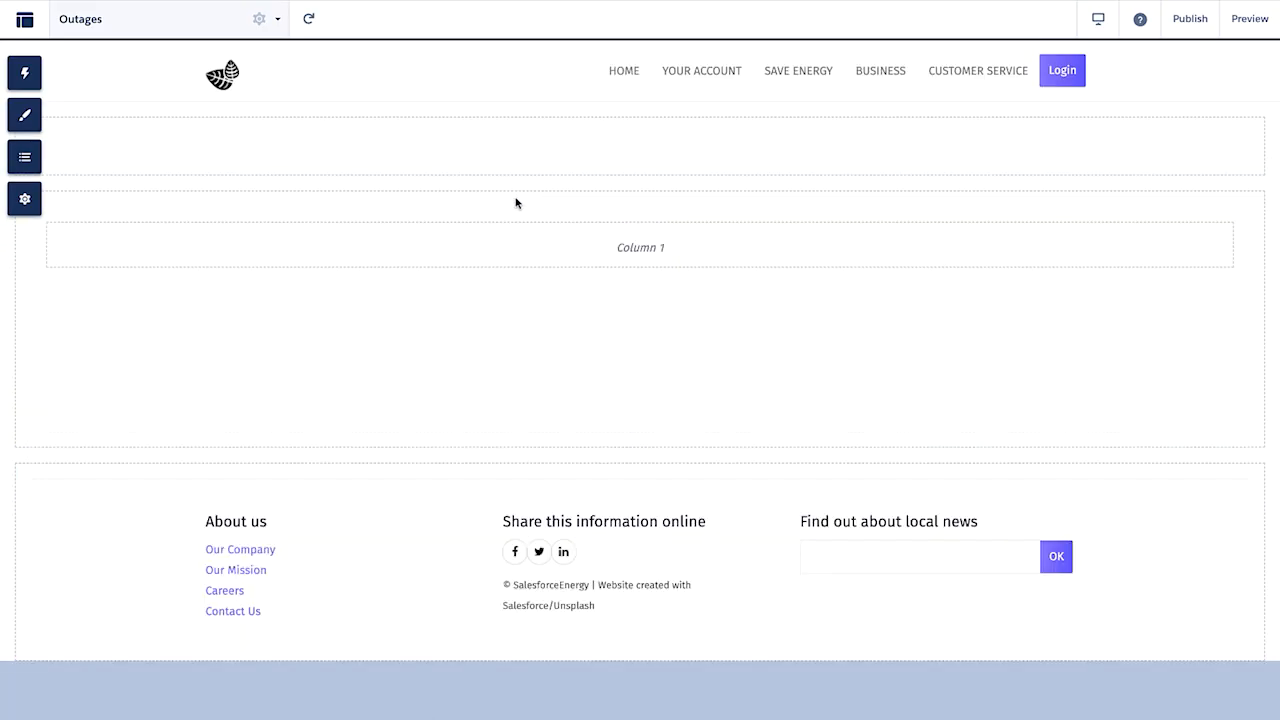
mouse_move(22, 198)
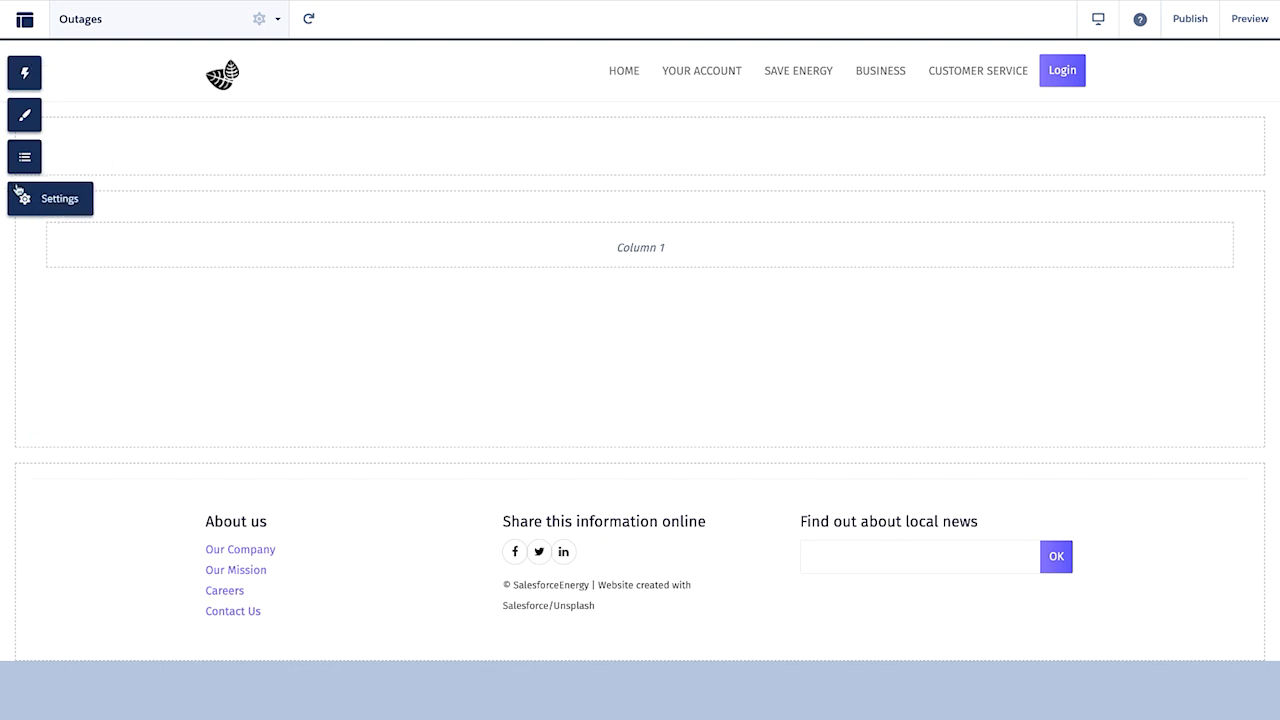
Go to Settings > Navigation and edit the Default Navigation menu.
click(22, 198)
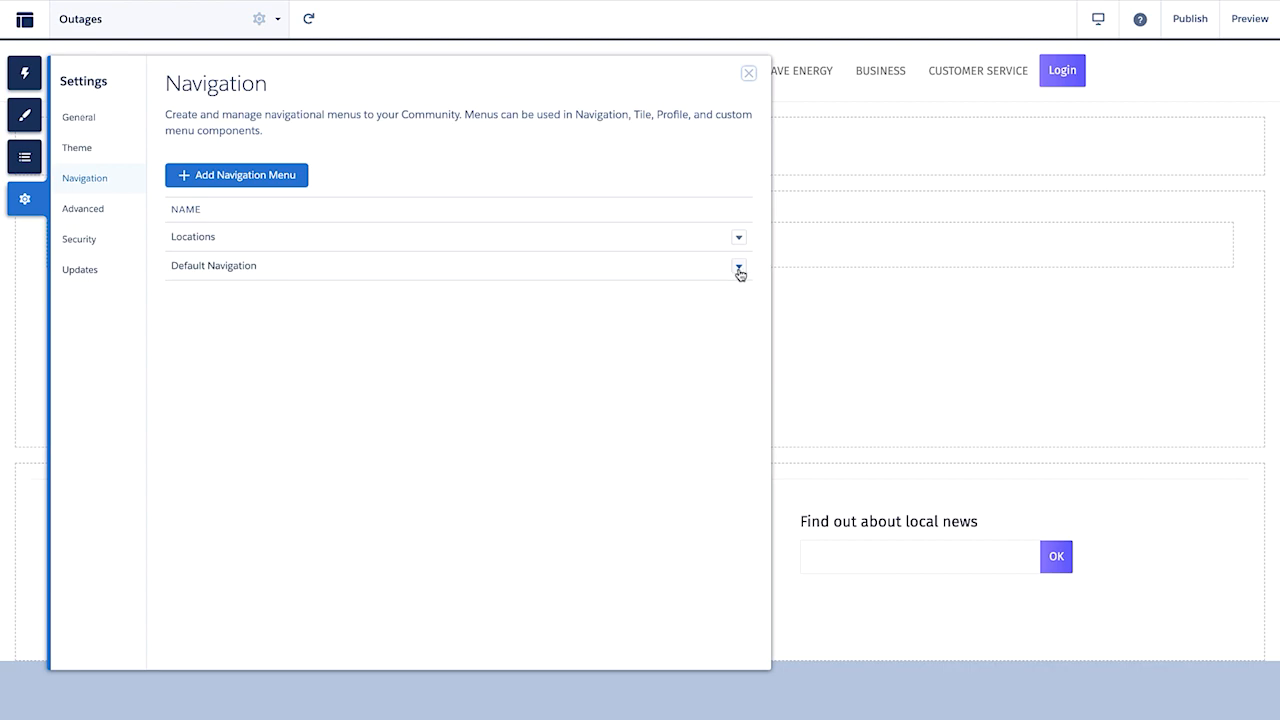
click(736, 266)
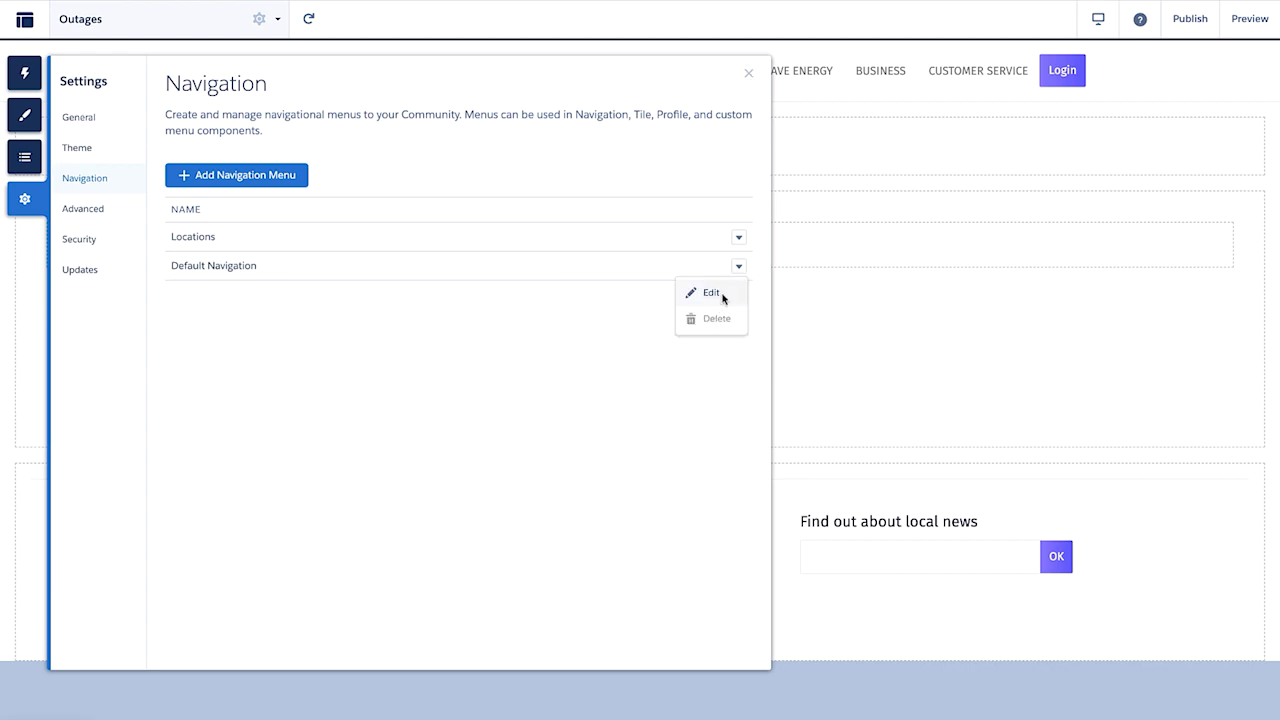
click(710, 292)
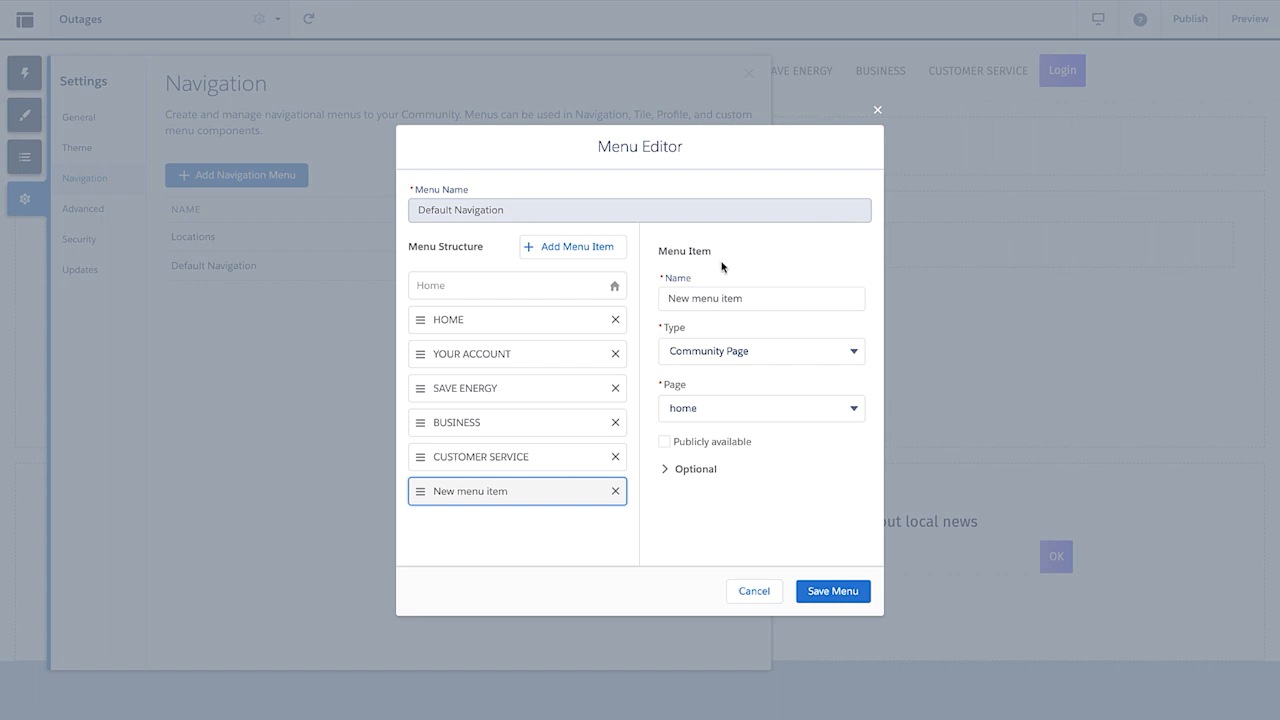
Add an OUTAGES menu item linked to the Outages page and save the menu.
text(O)
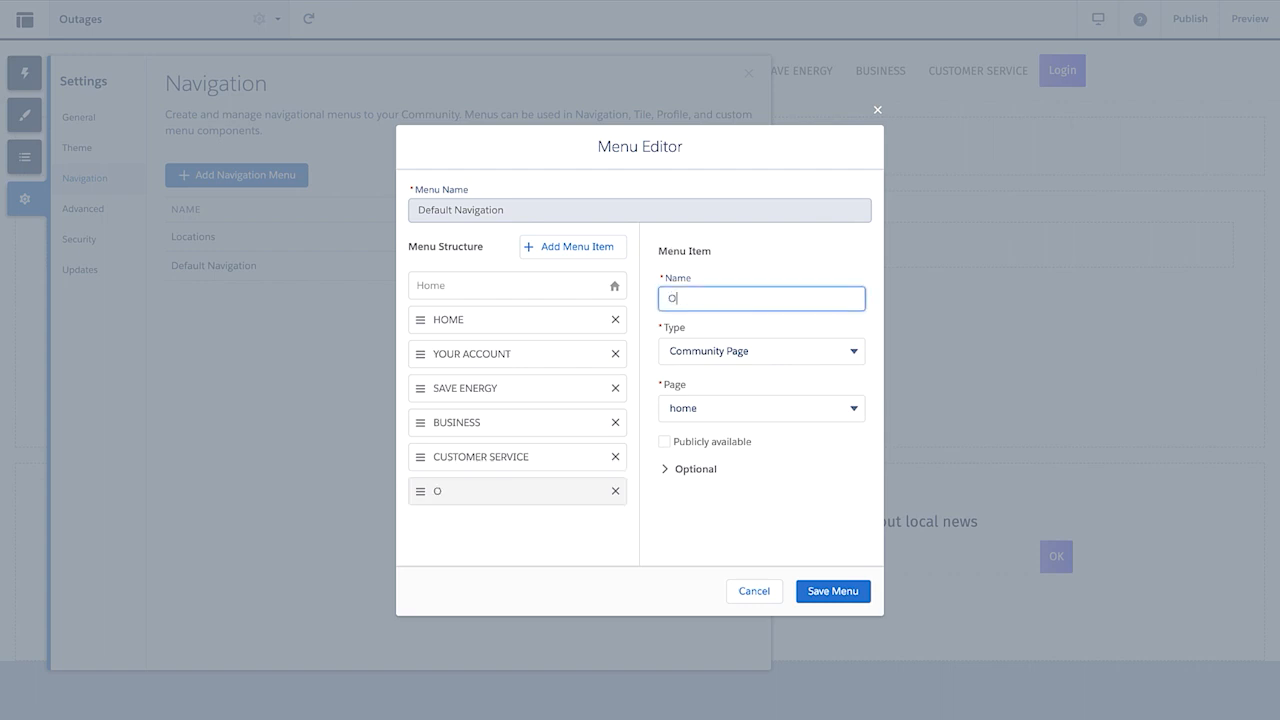
text(UTAGES)
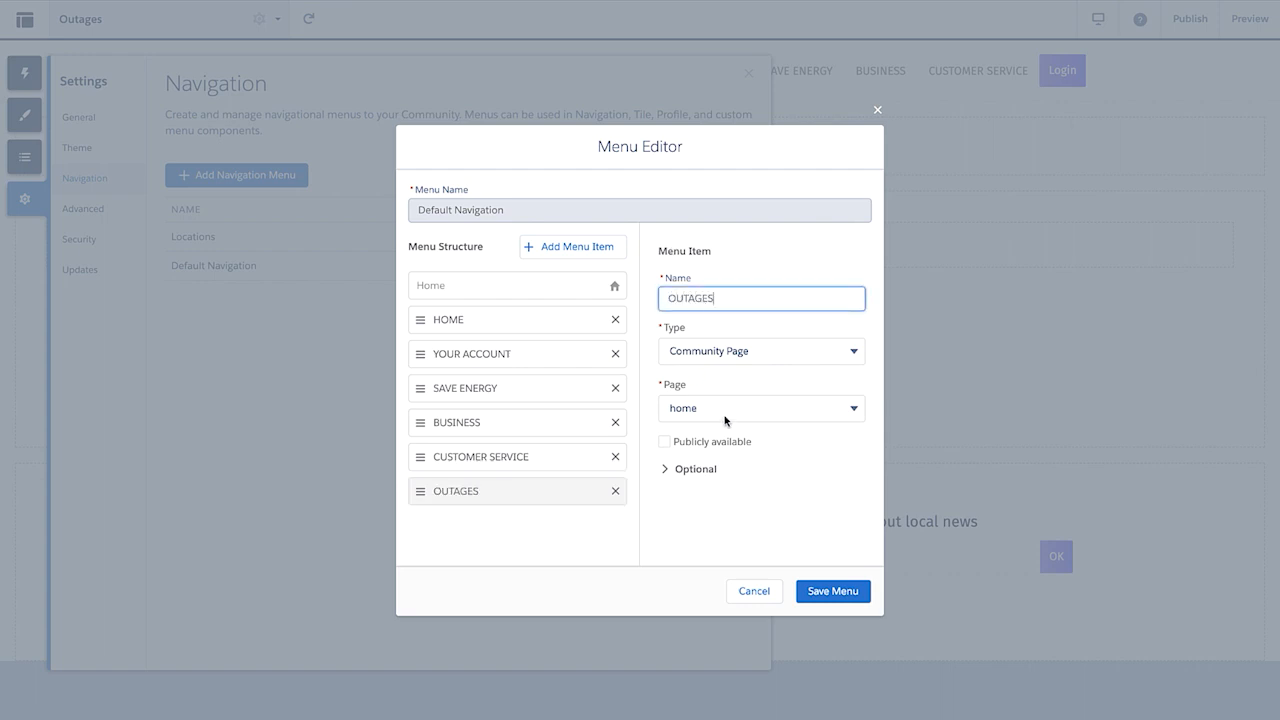
click(760, 408)
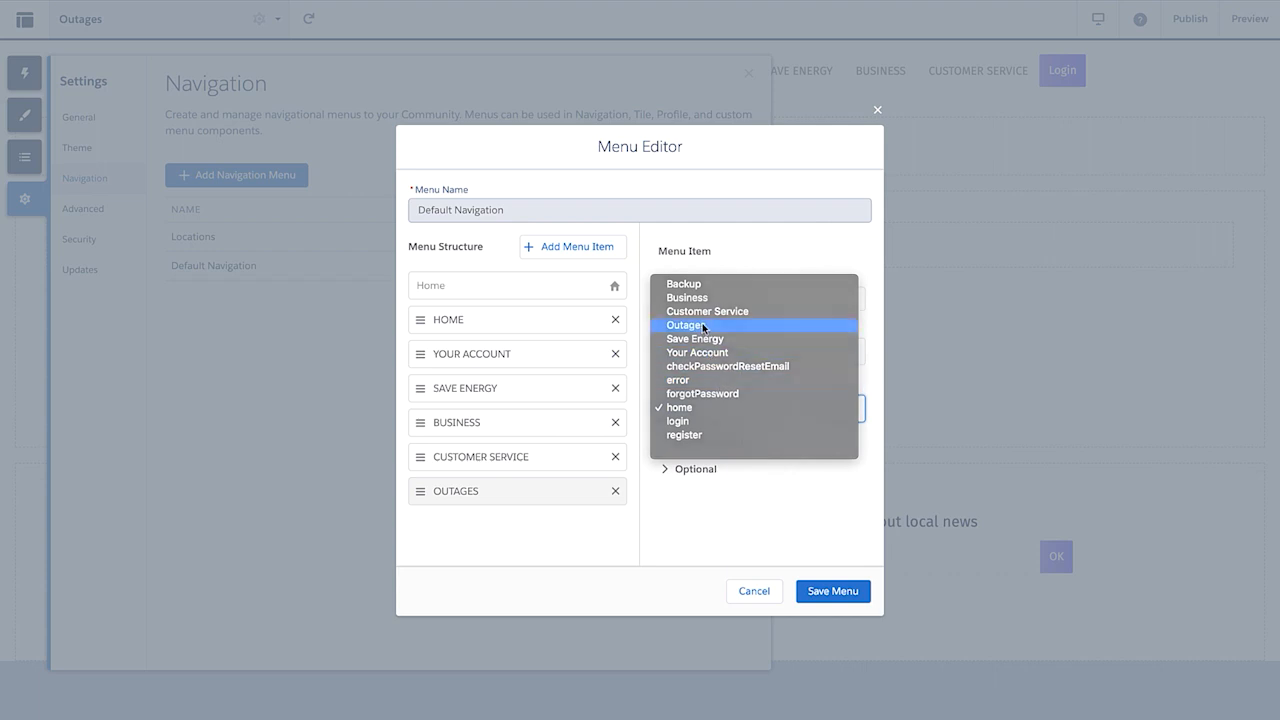
click(684, 324)
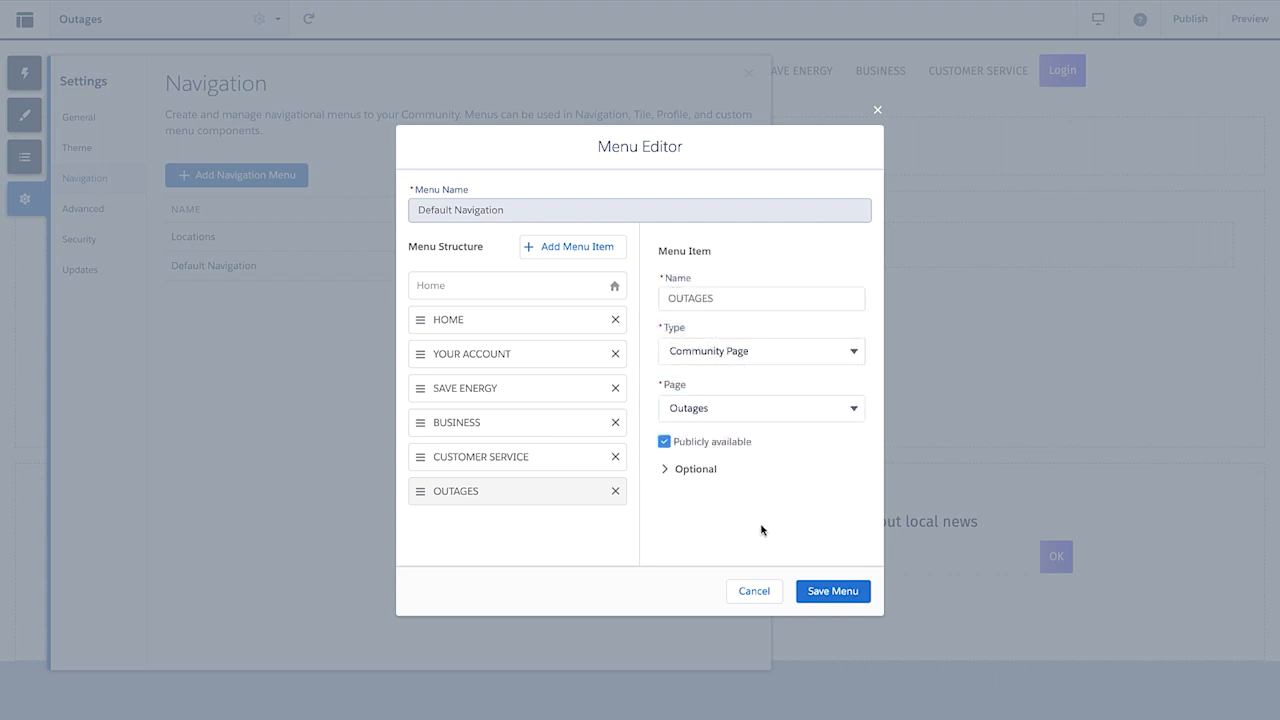
click(754, 592)
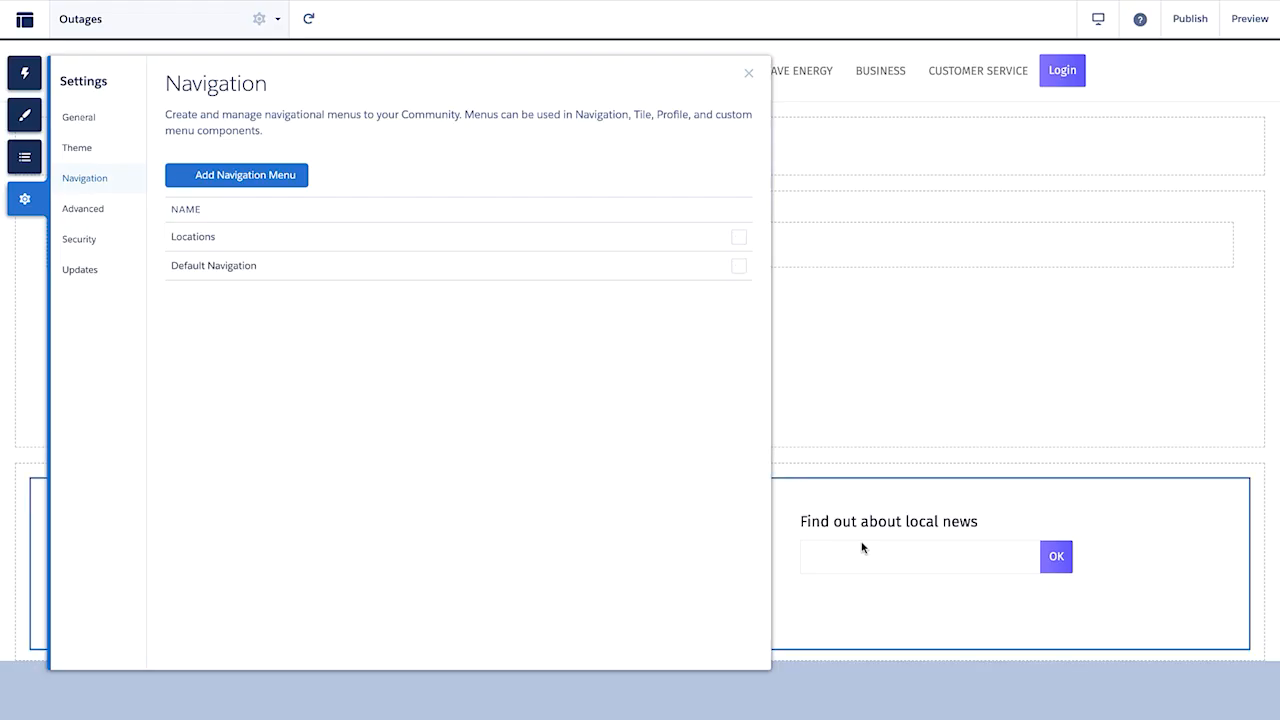
Close Settings, add a section to the page and give it an 8/4 two-column layout.
click(746, 72)
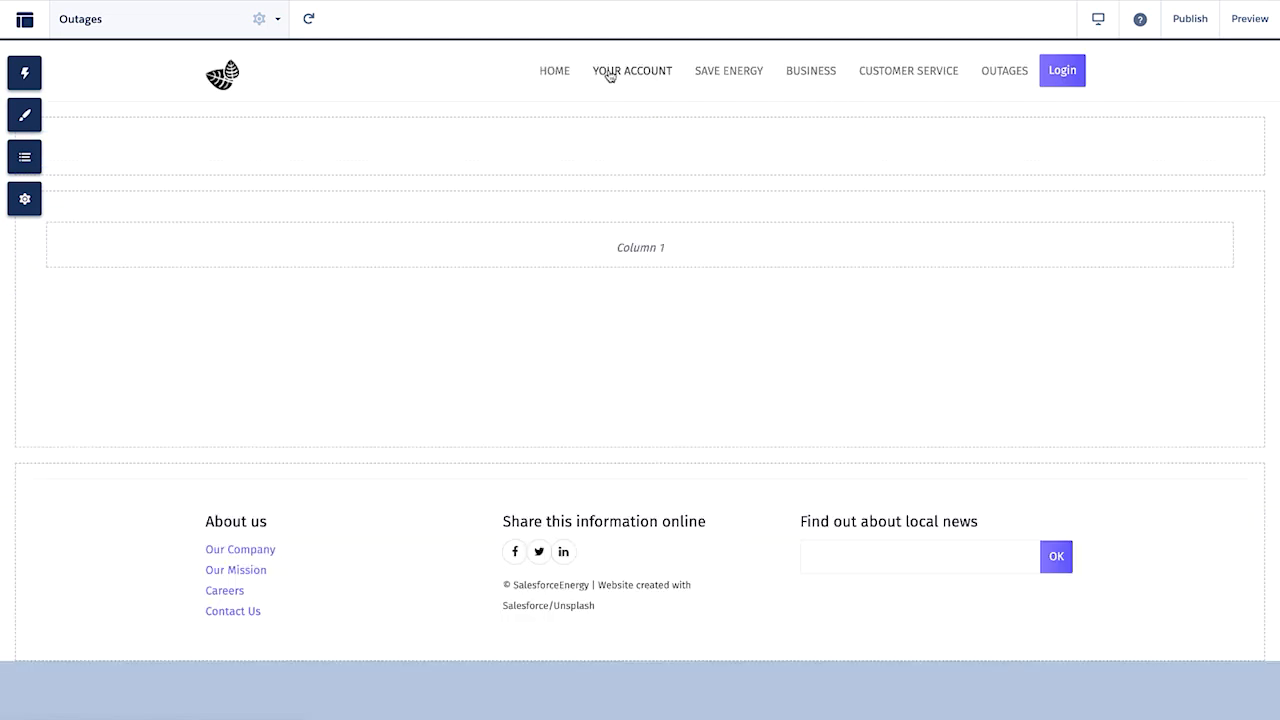
mouse_move(1004, 76)
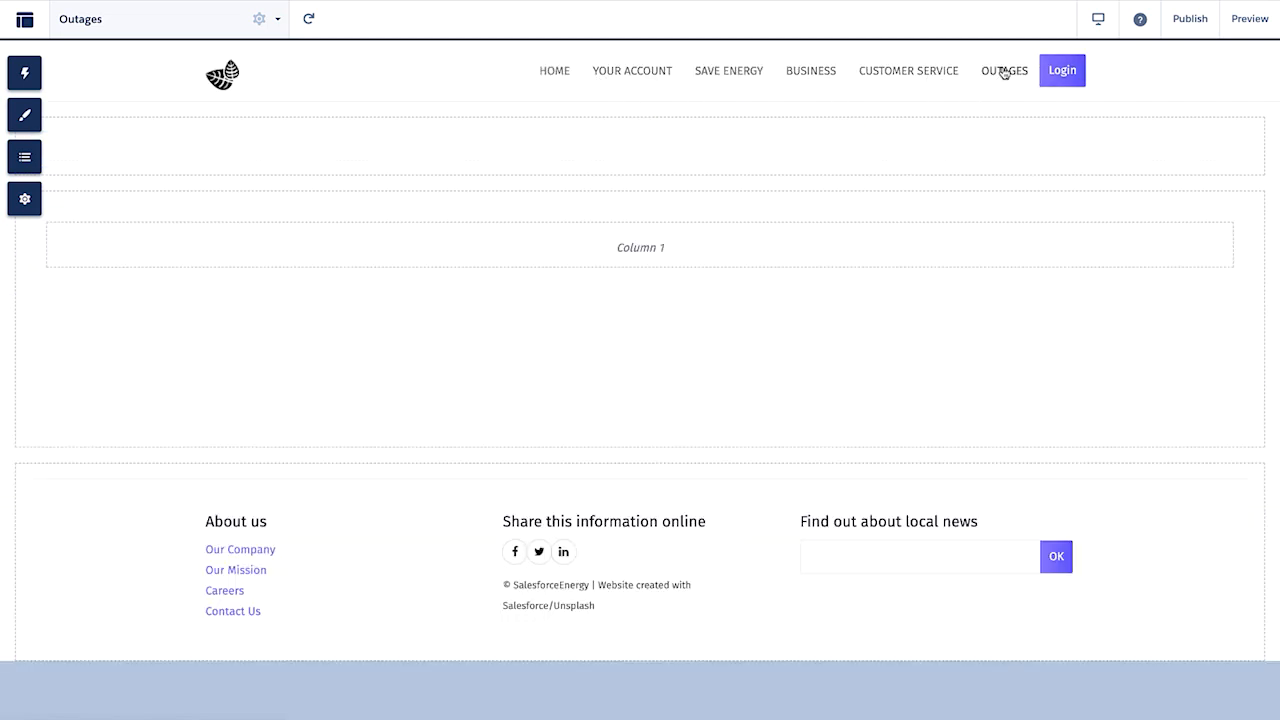
mouse_move(996, 84)
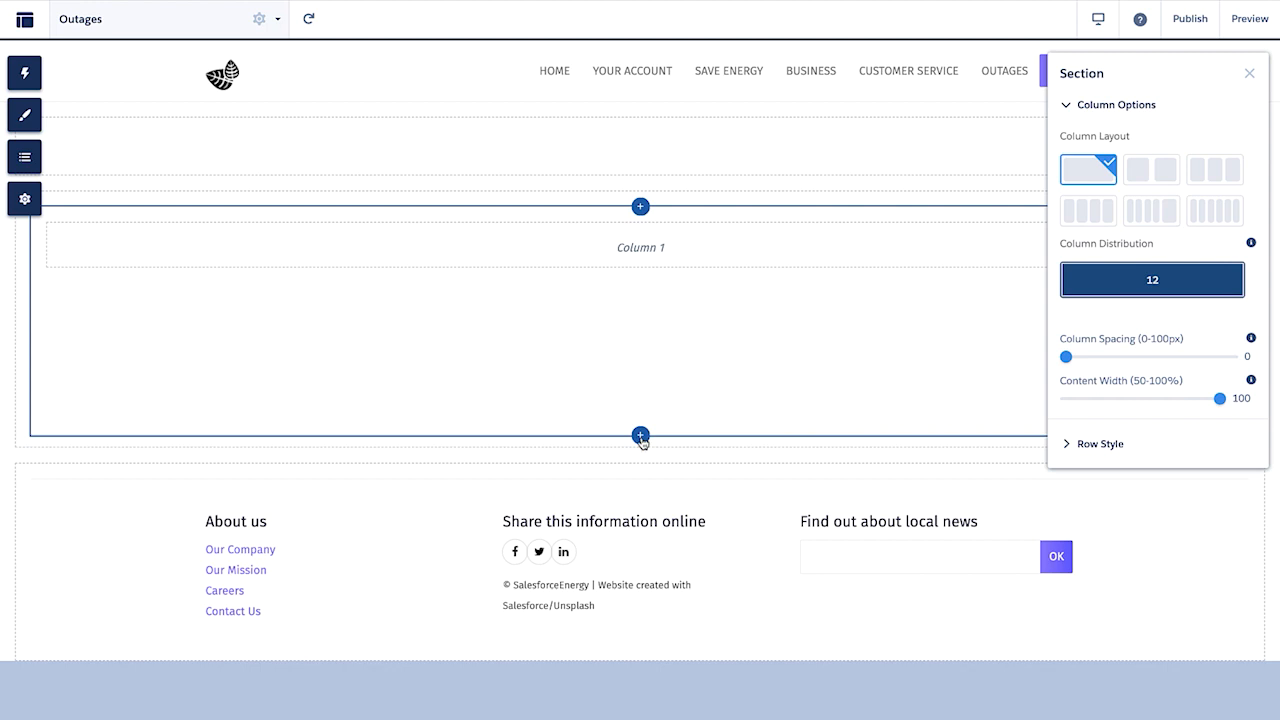
click(1248, 72)
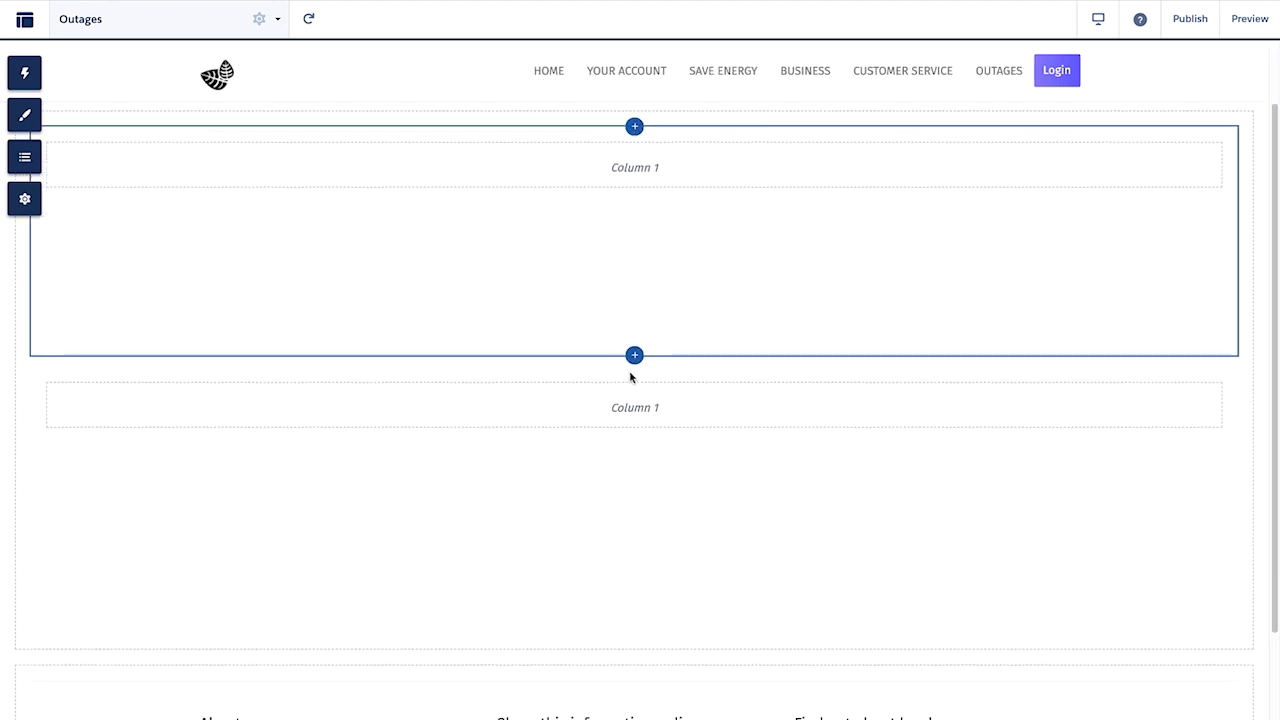
scroll(down, 3)
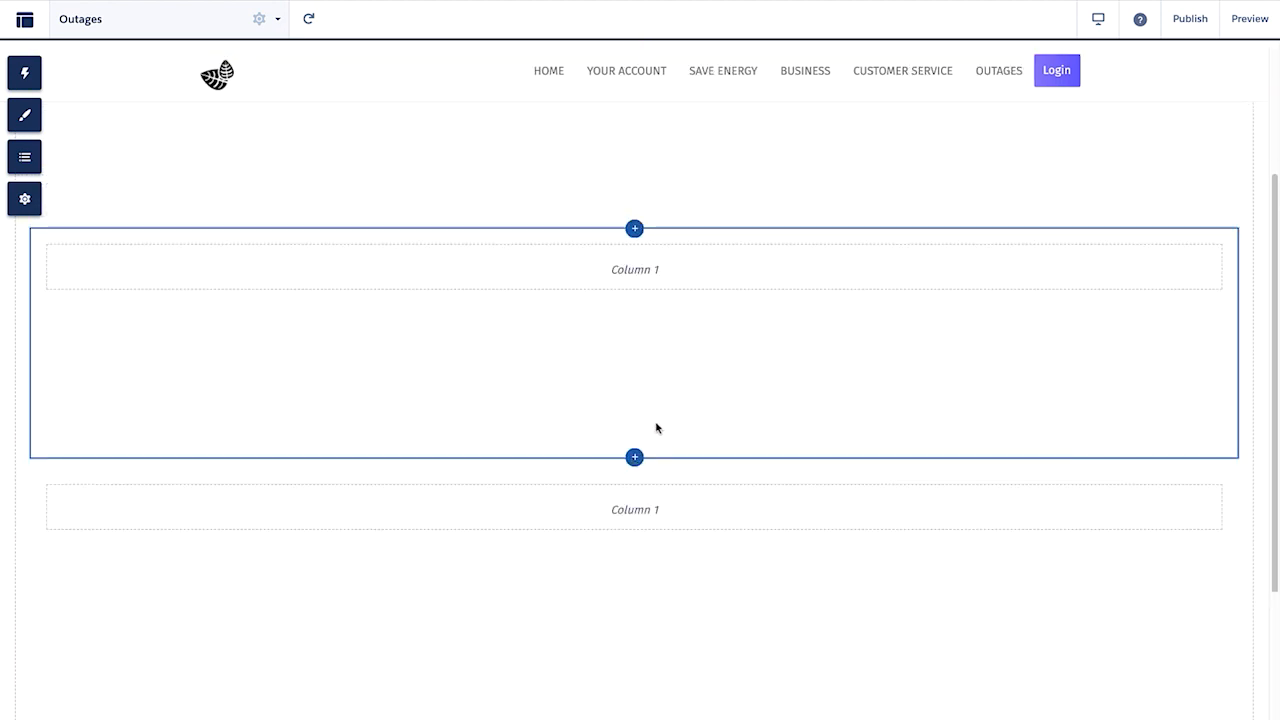
scroll(down, 3)
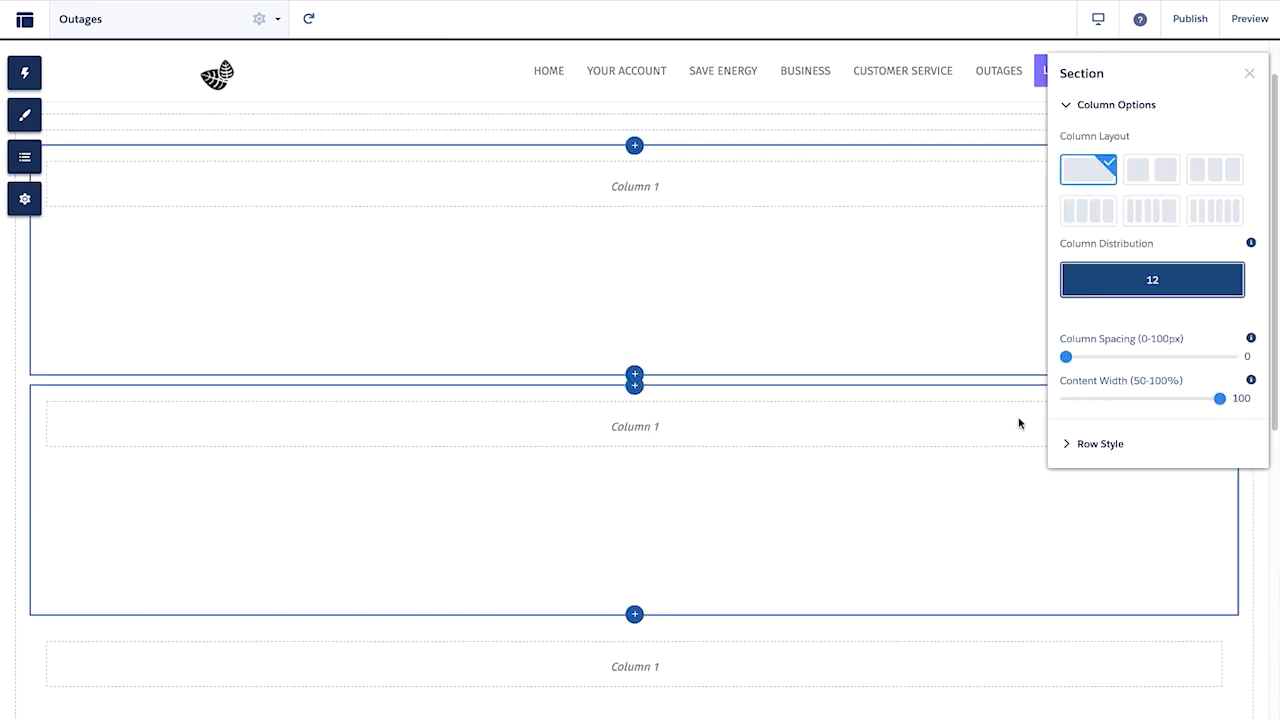
click(1100, 444)
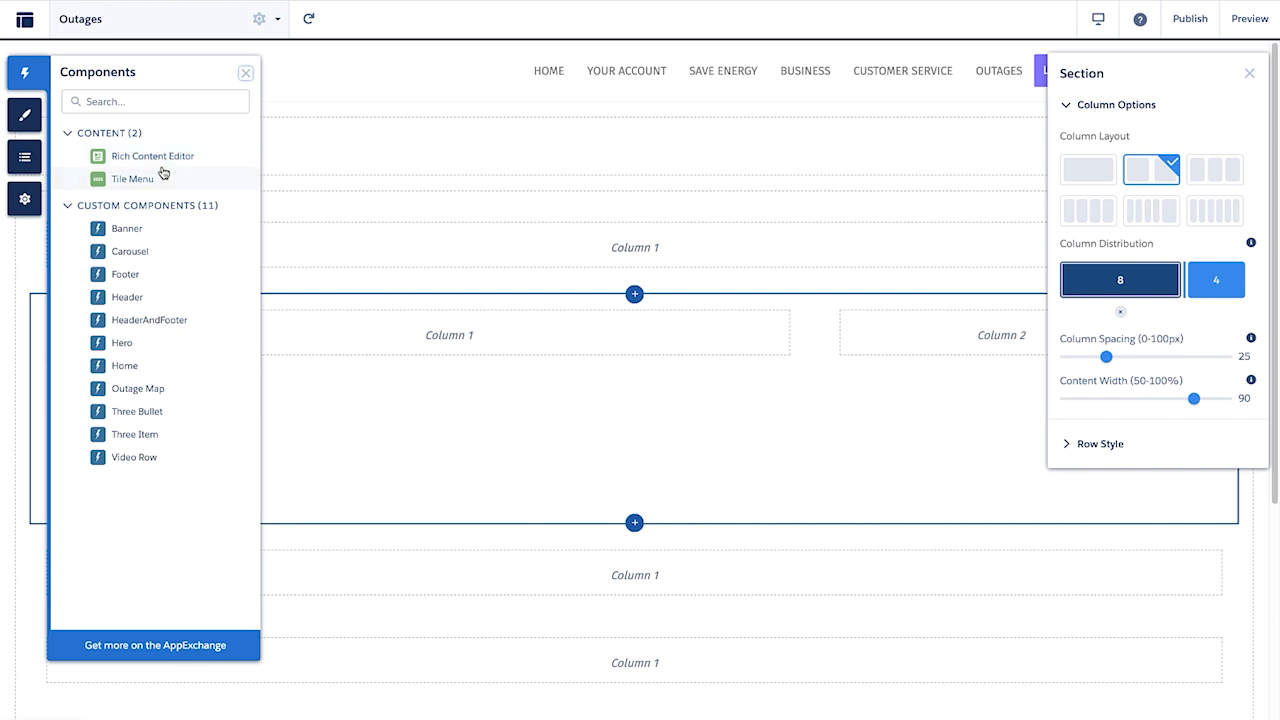
mouse_move(170, 180)
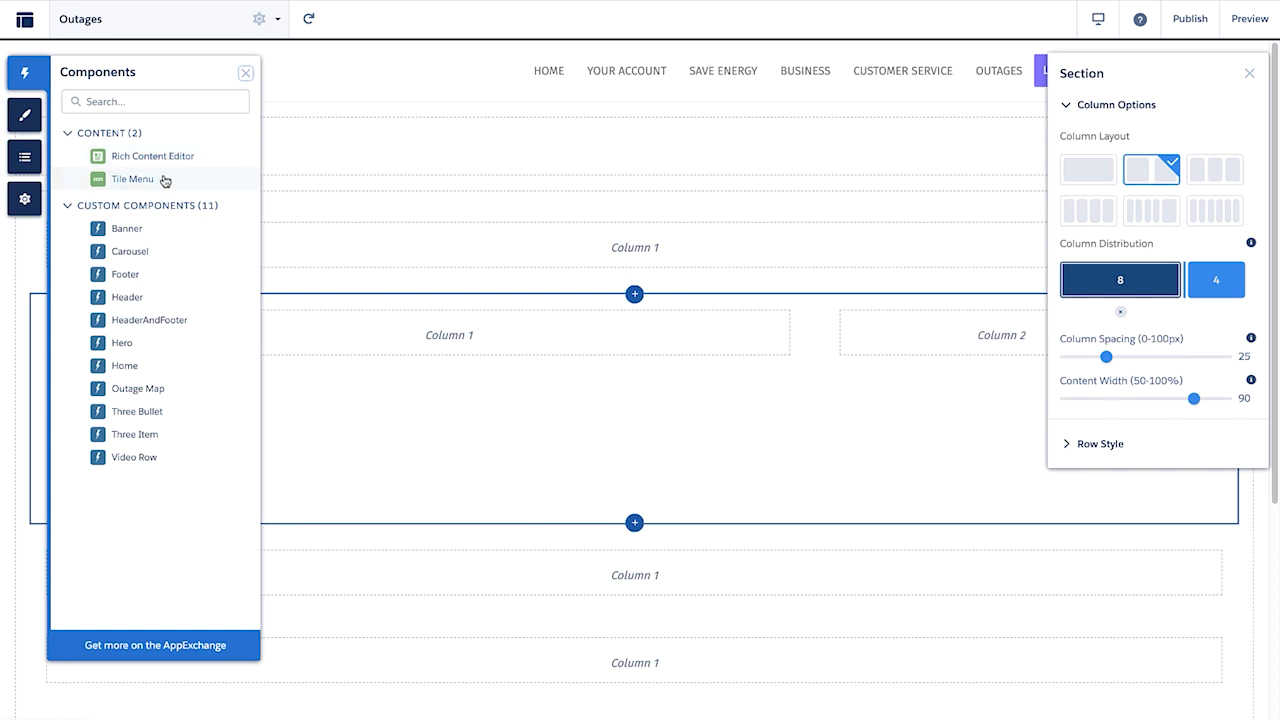
mouse_move(132, 344)
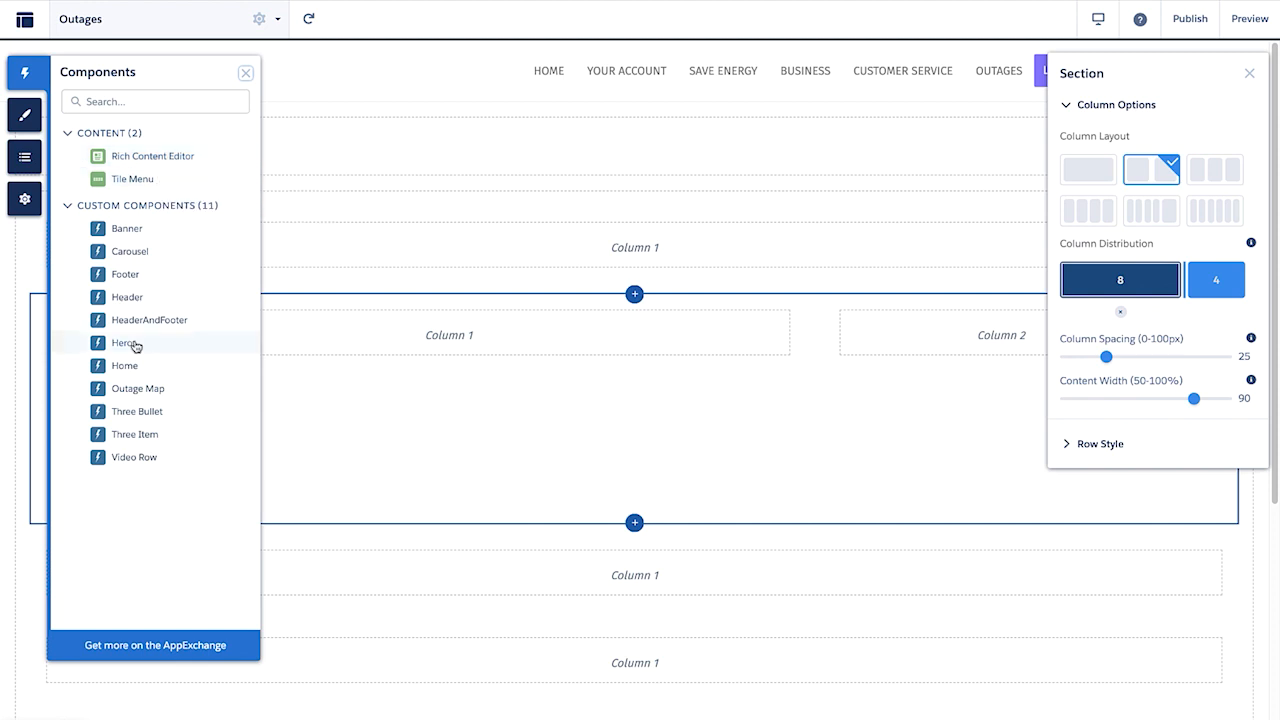
Drag a Hero into the wide left column and set its Content ID to Outage Hero.
drag(122, 344, 410, 340)
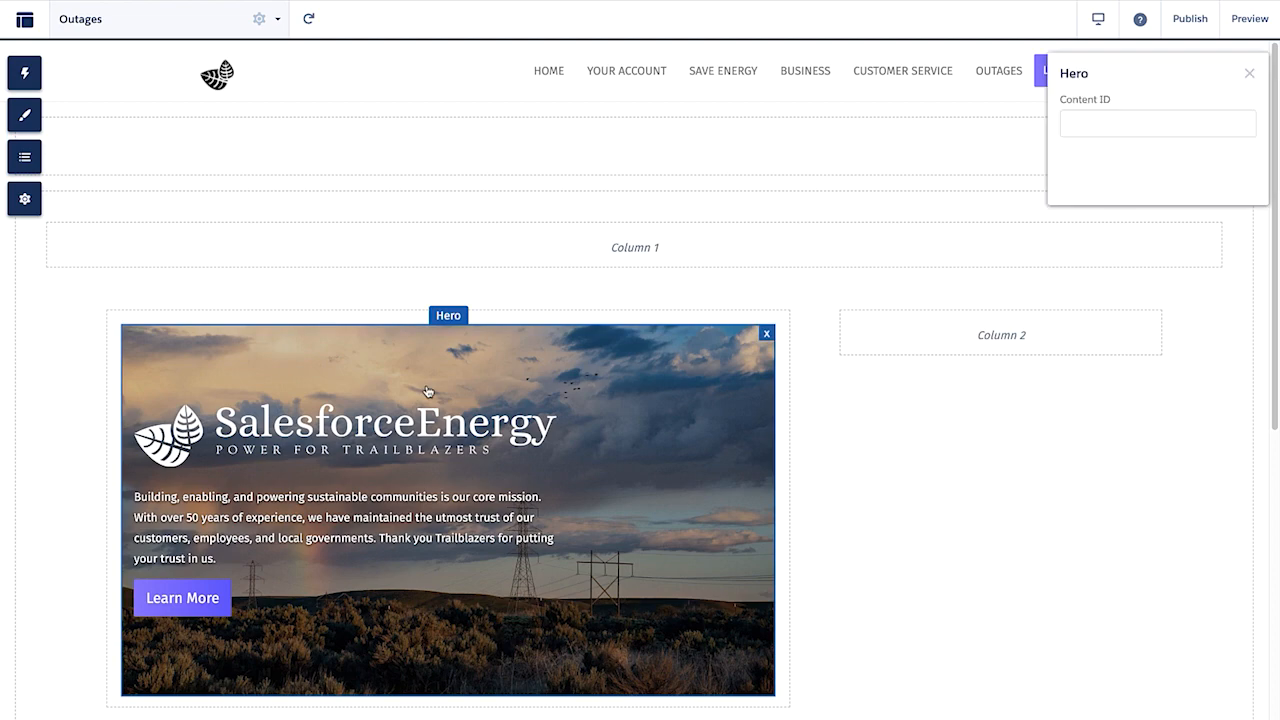
text(Outage Hero)
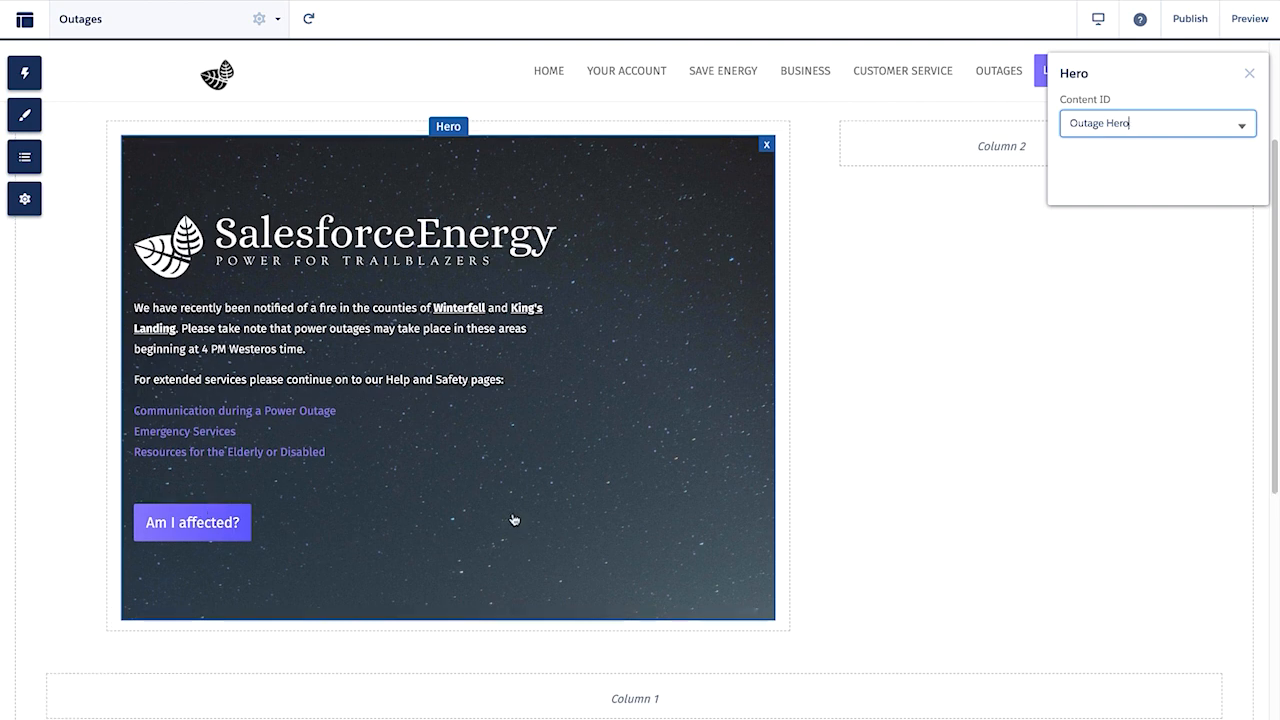
From Components, place the Outage Map in the narrow right column beside the hero.
click(24, 72)
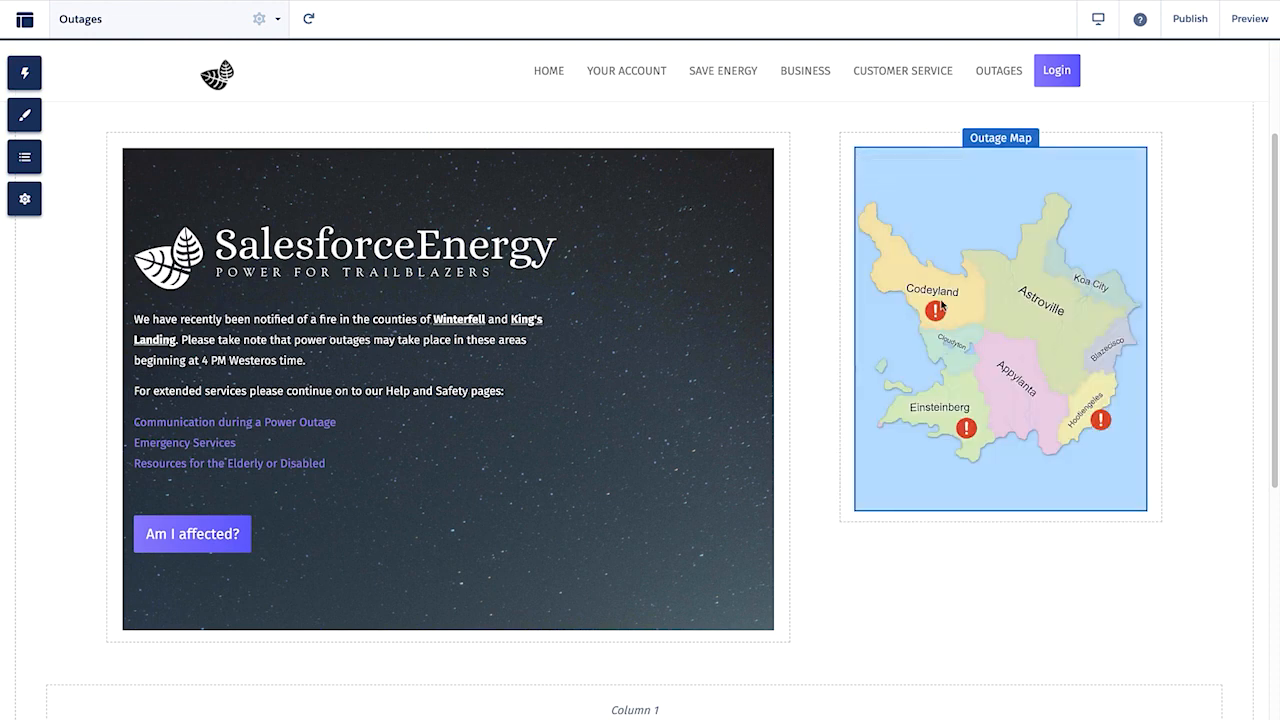
mouse_move(952, 324)
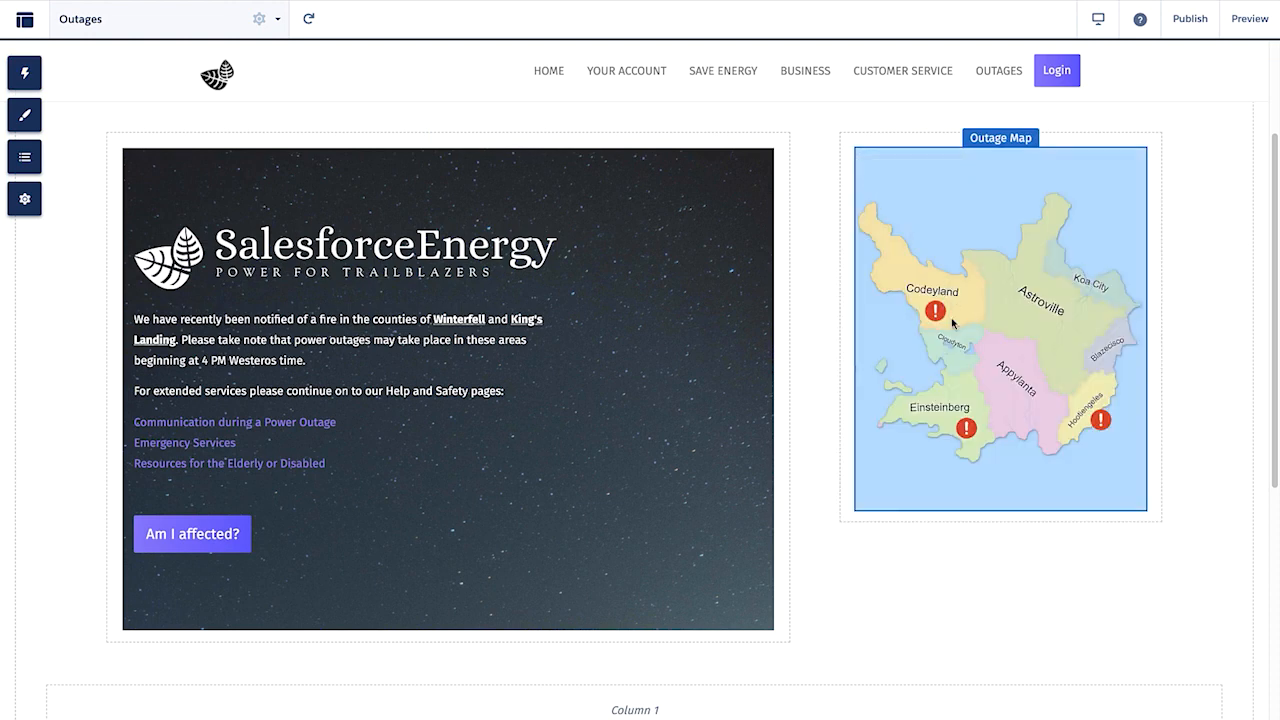
mouse_move(1084, 414)
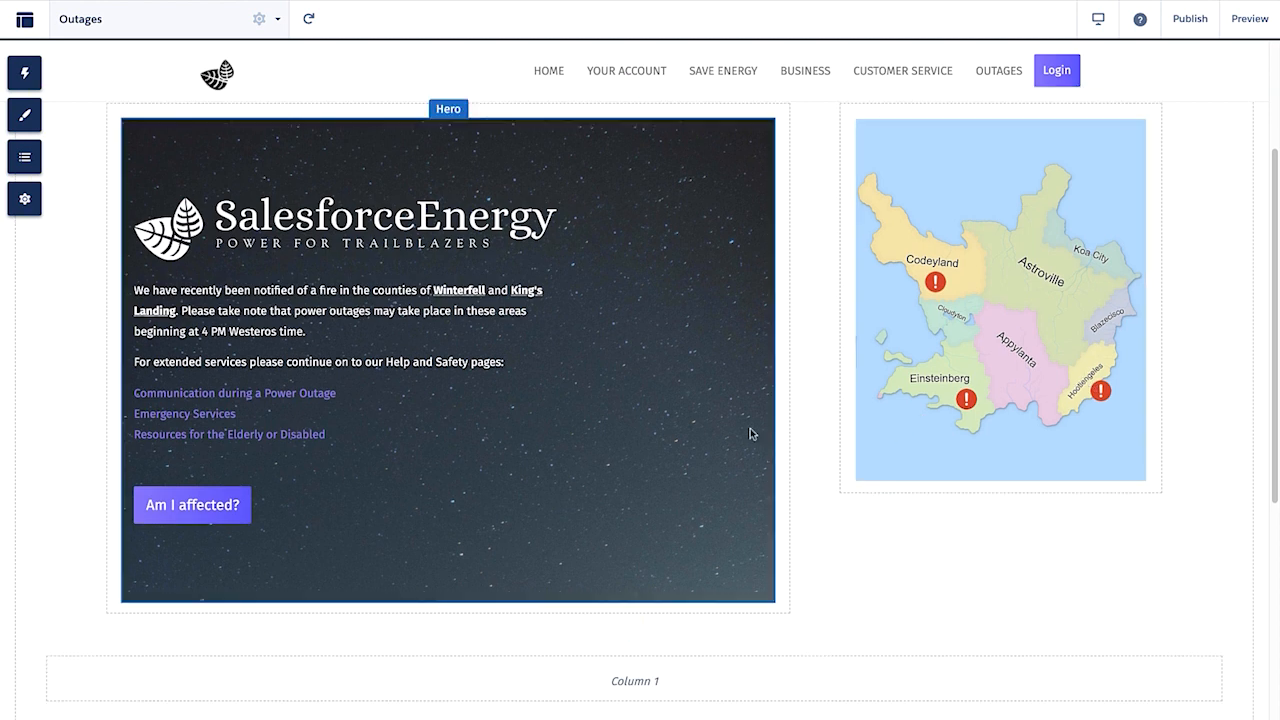
scroll(down, 3)
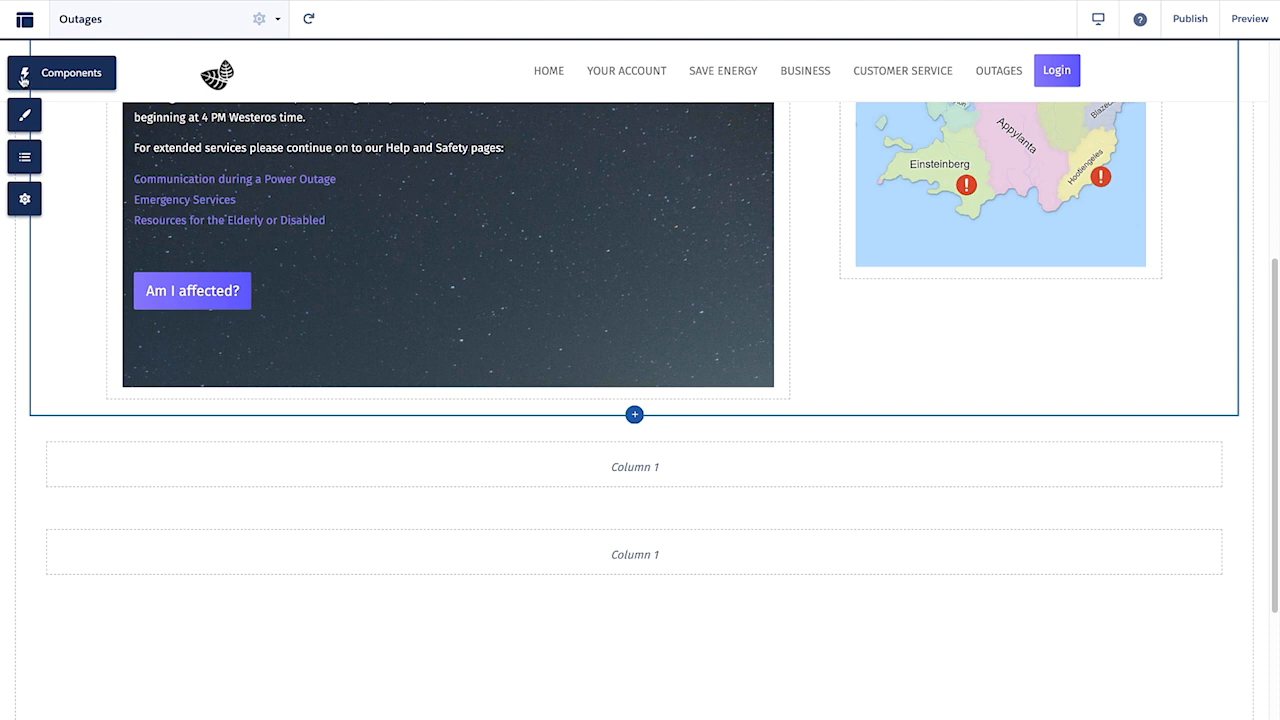
Place a Tile Menu in the lower section and set its Default Menu to Locations.
click(22, 72)
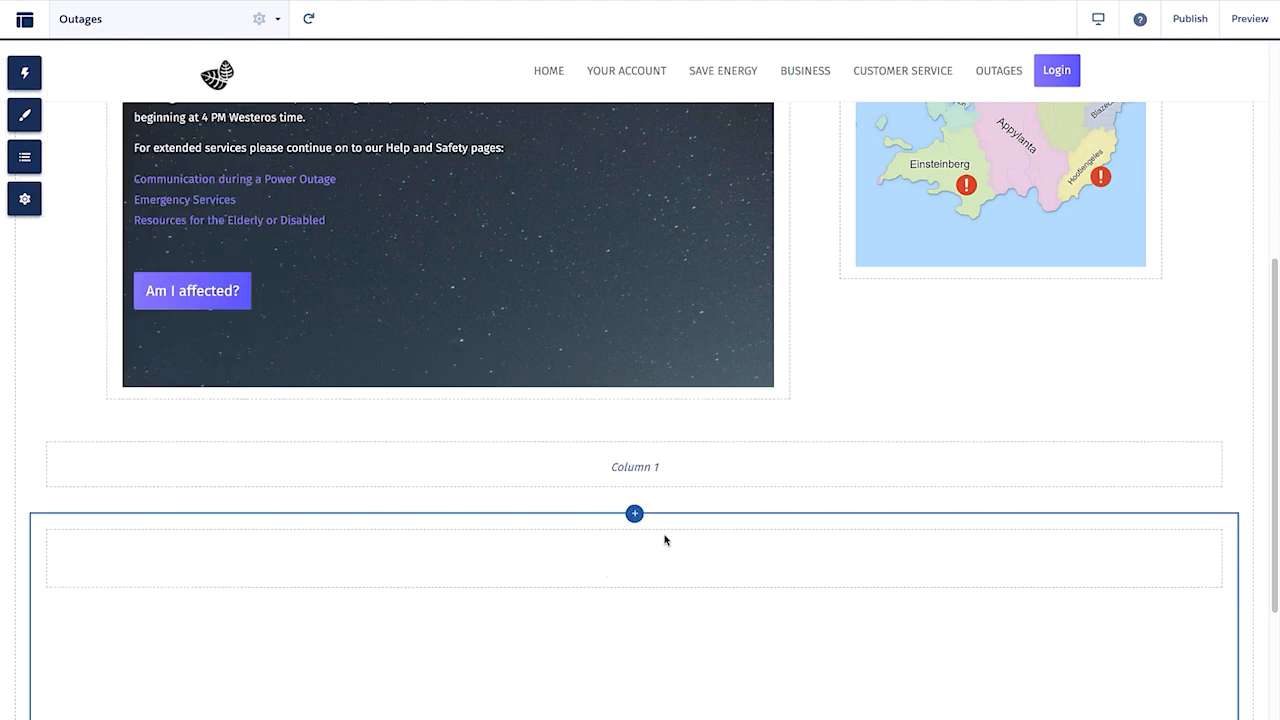
click(632, 512)
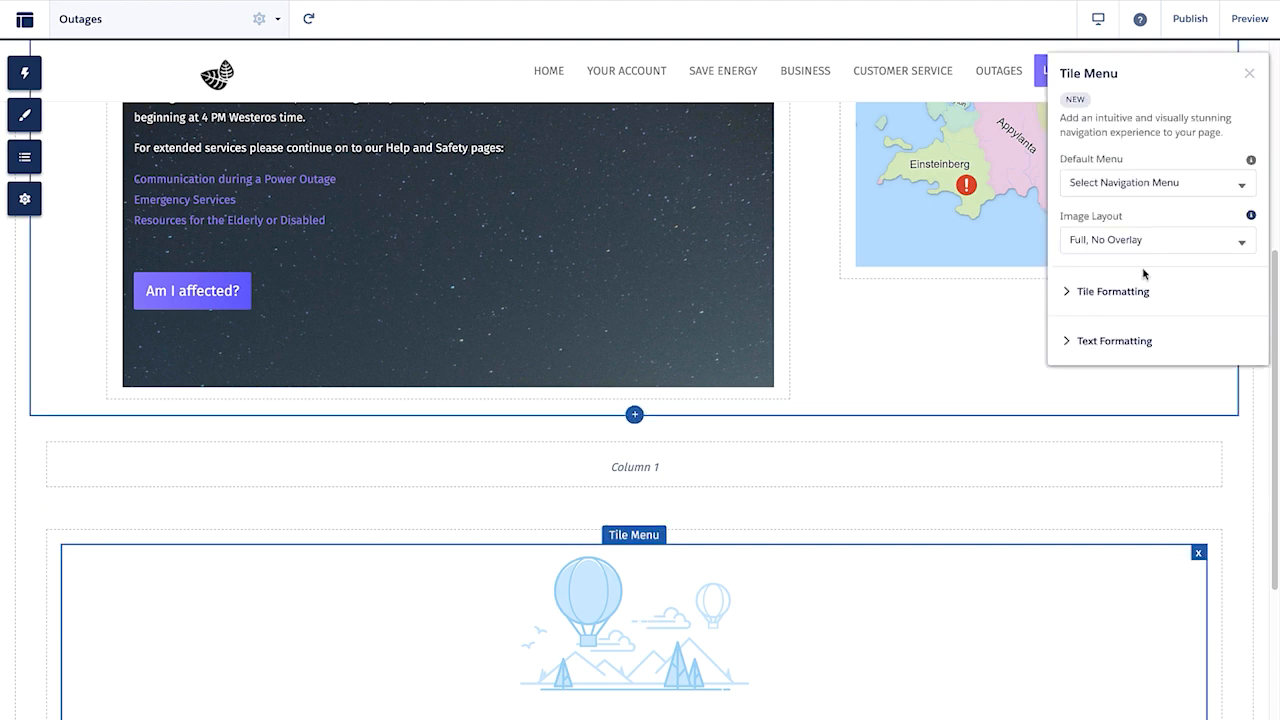
click(1156, 182)
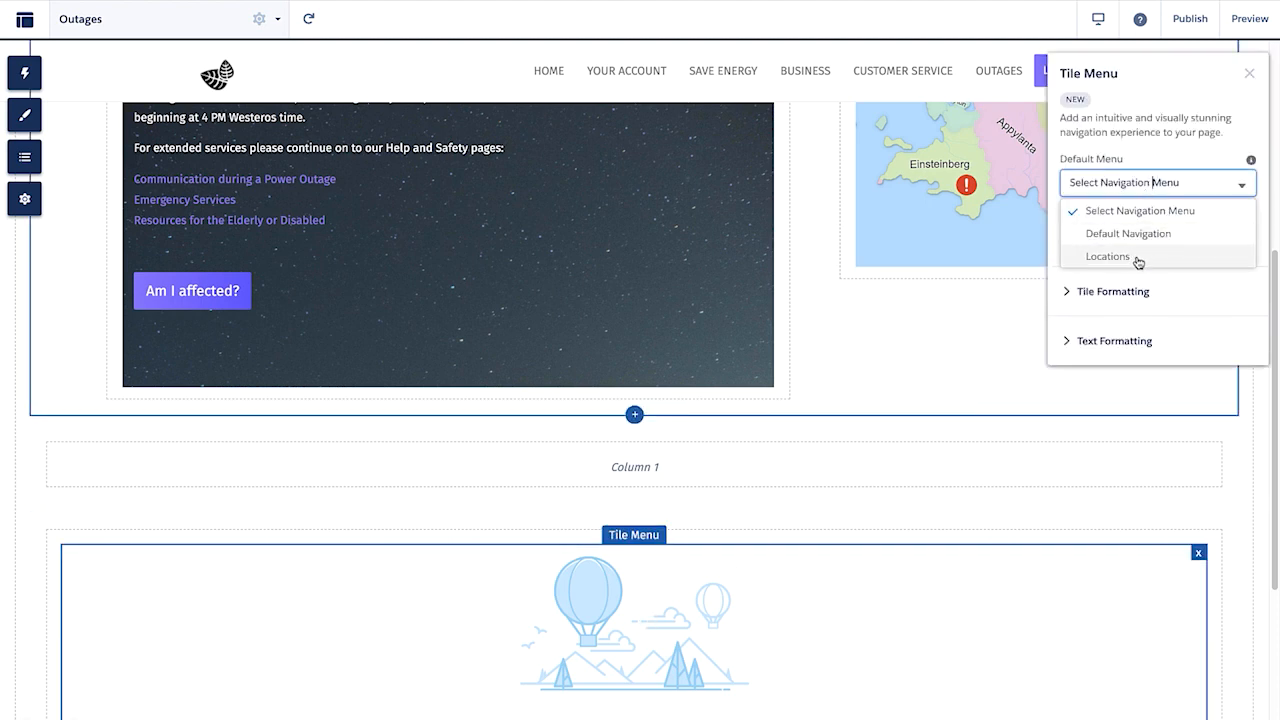
click(1108, 256)
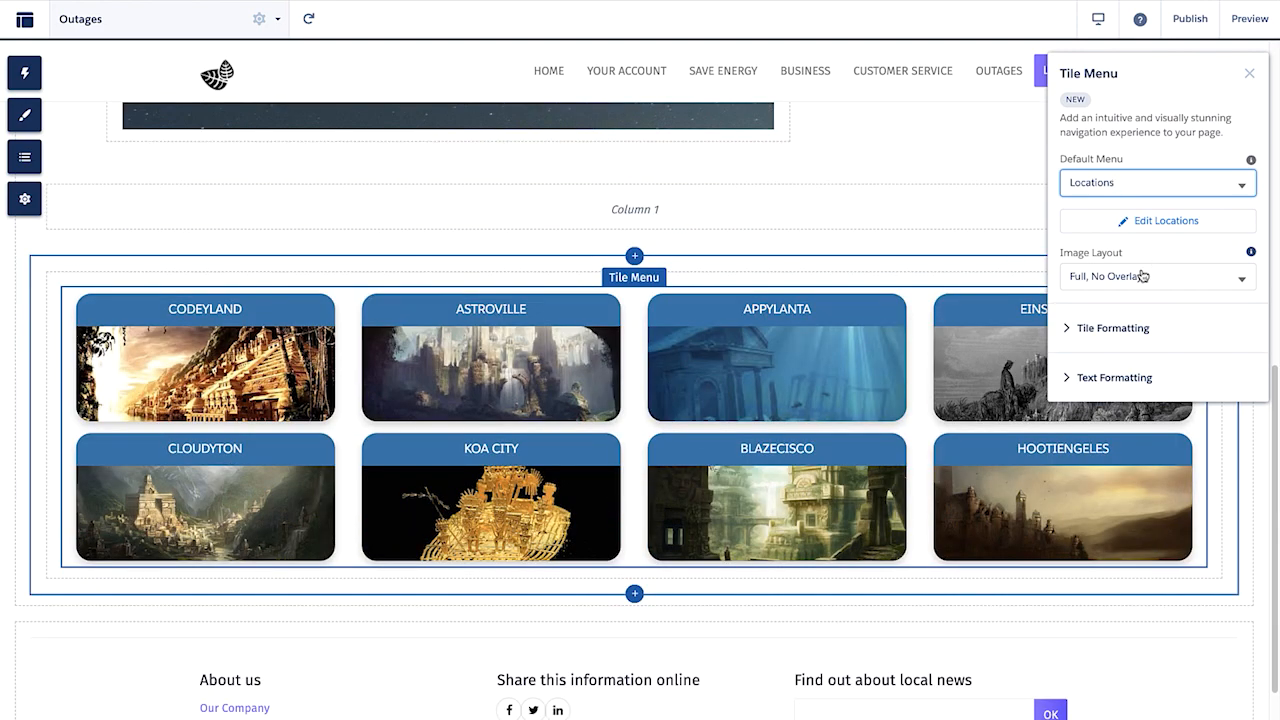
Set the tiles to Full, With Overlay layout, a dark overlay colour and medium text size.
click(1156, 276)
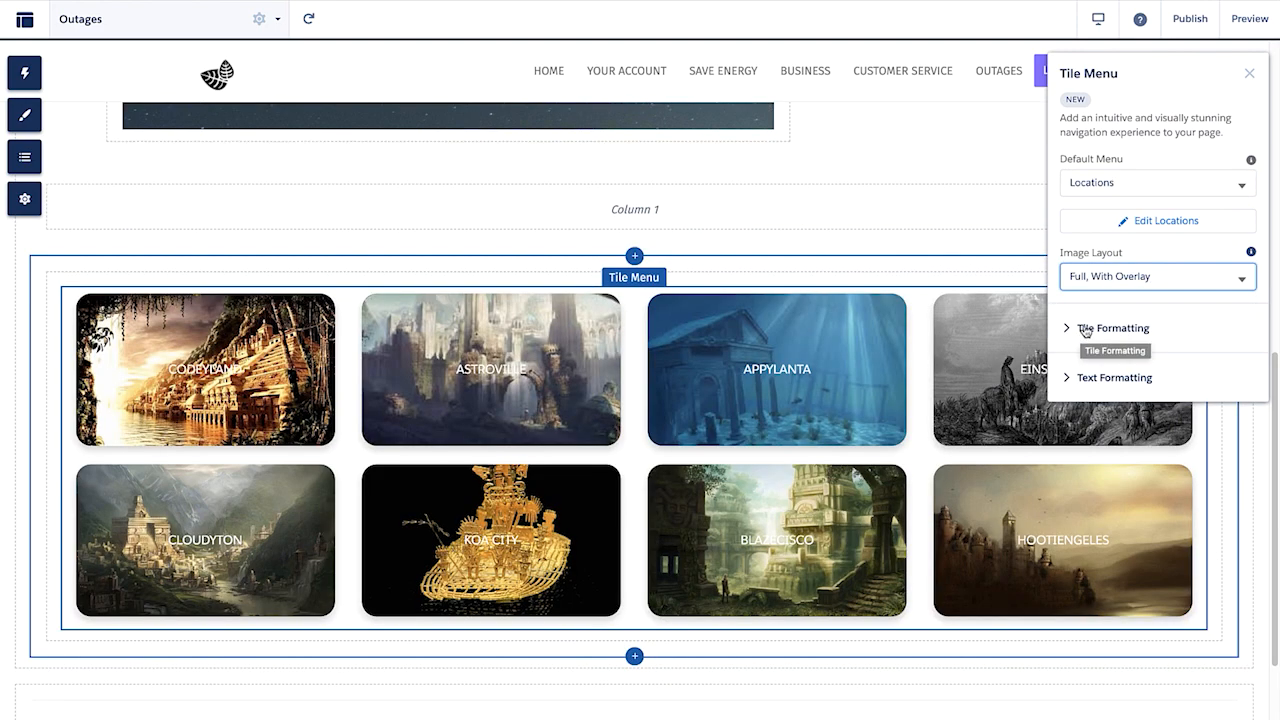
click(1112, 328)
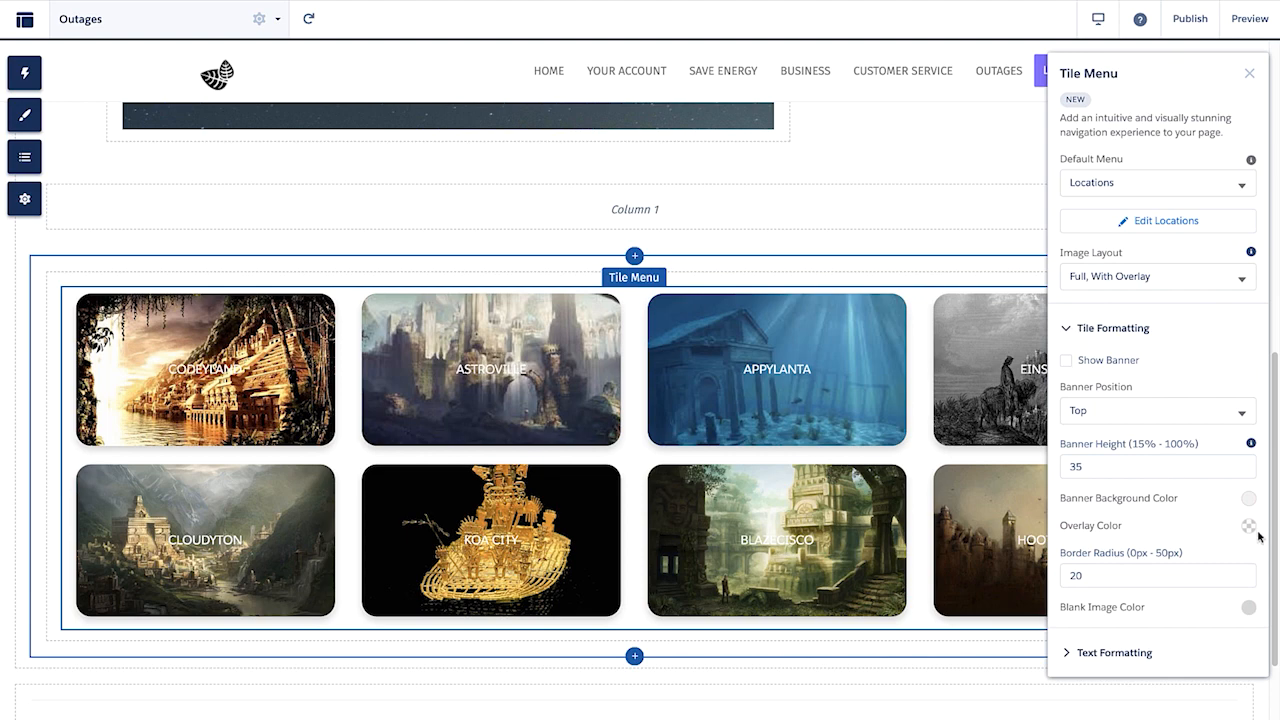
click(1244, 524)
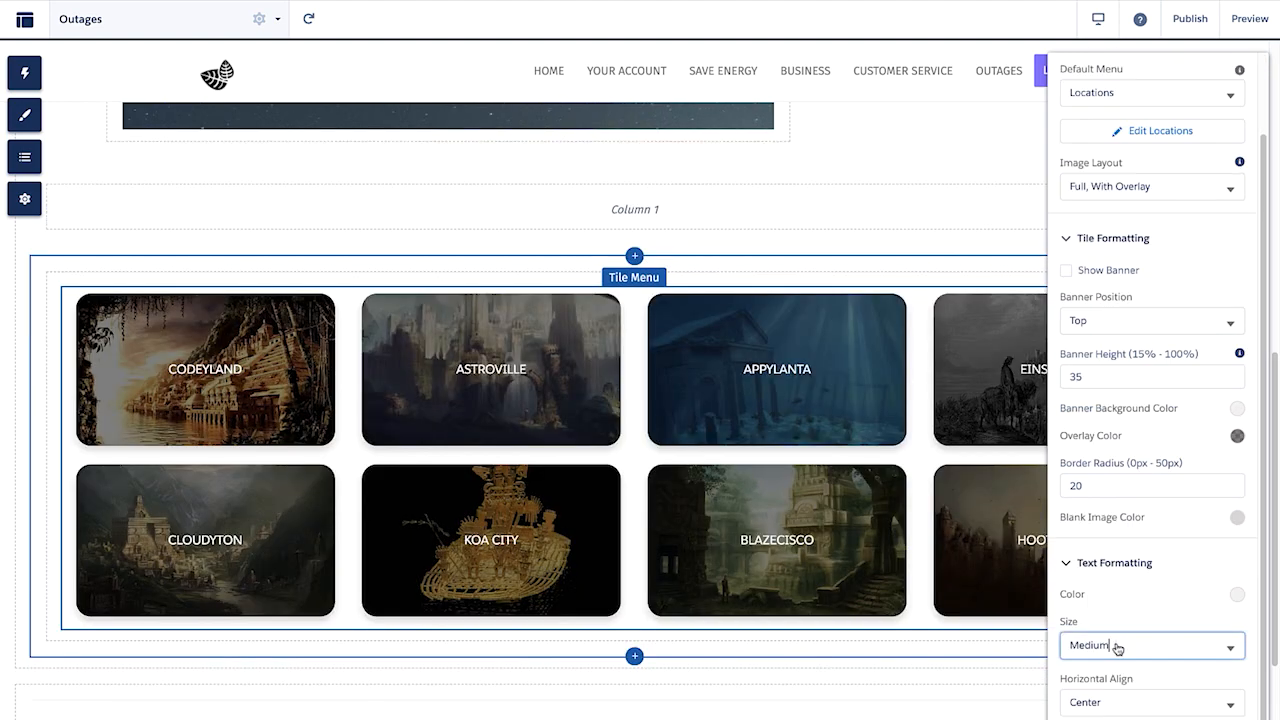
click(1150, 644)
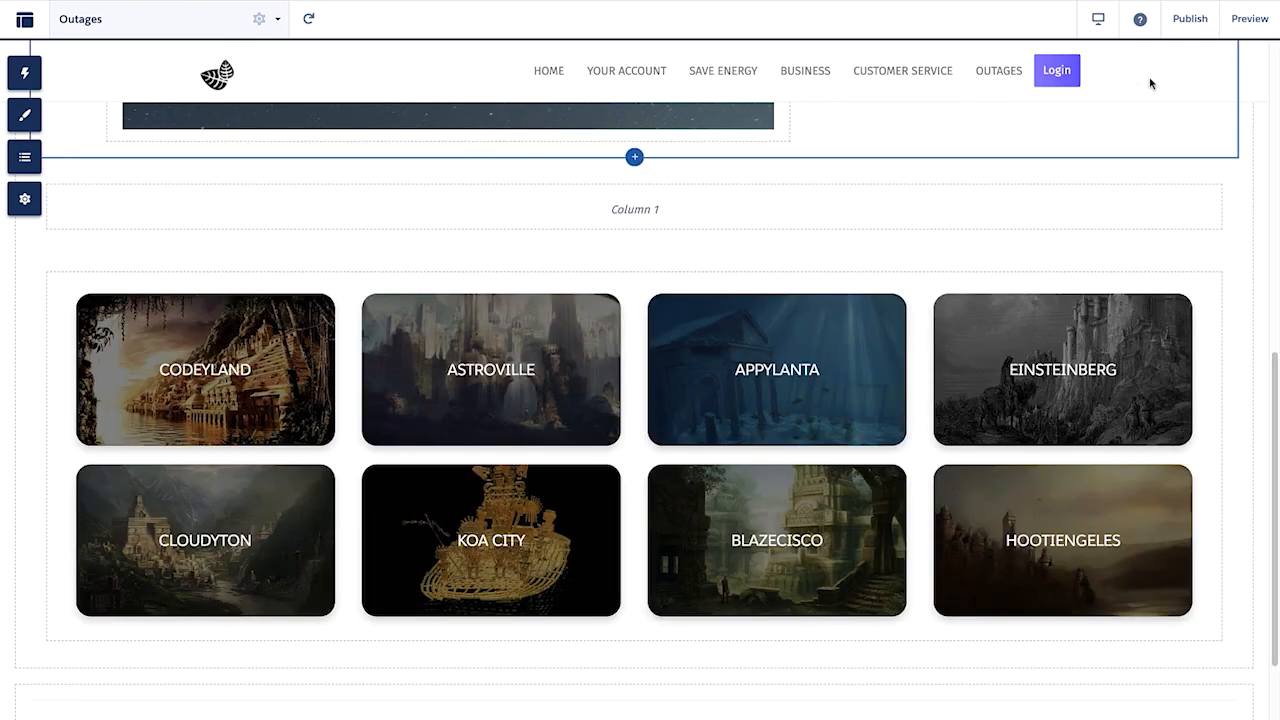
Publish the site and confirm in the Publish Your Experience dialog.
click(1186, 18)
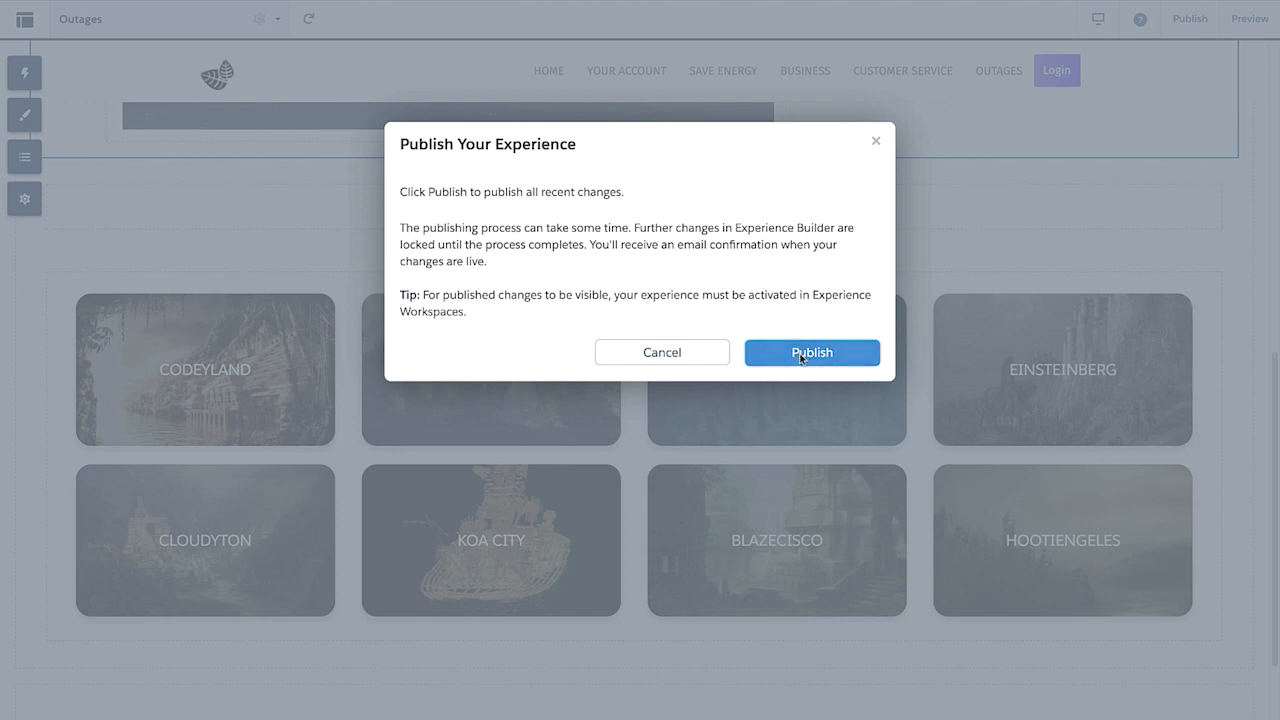
click(812, 352)
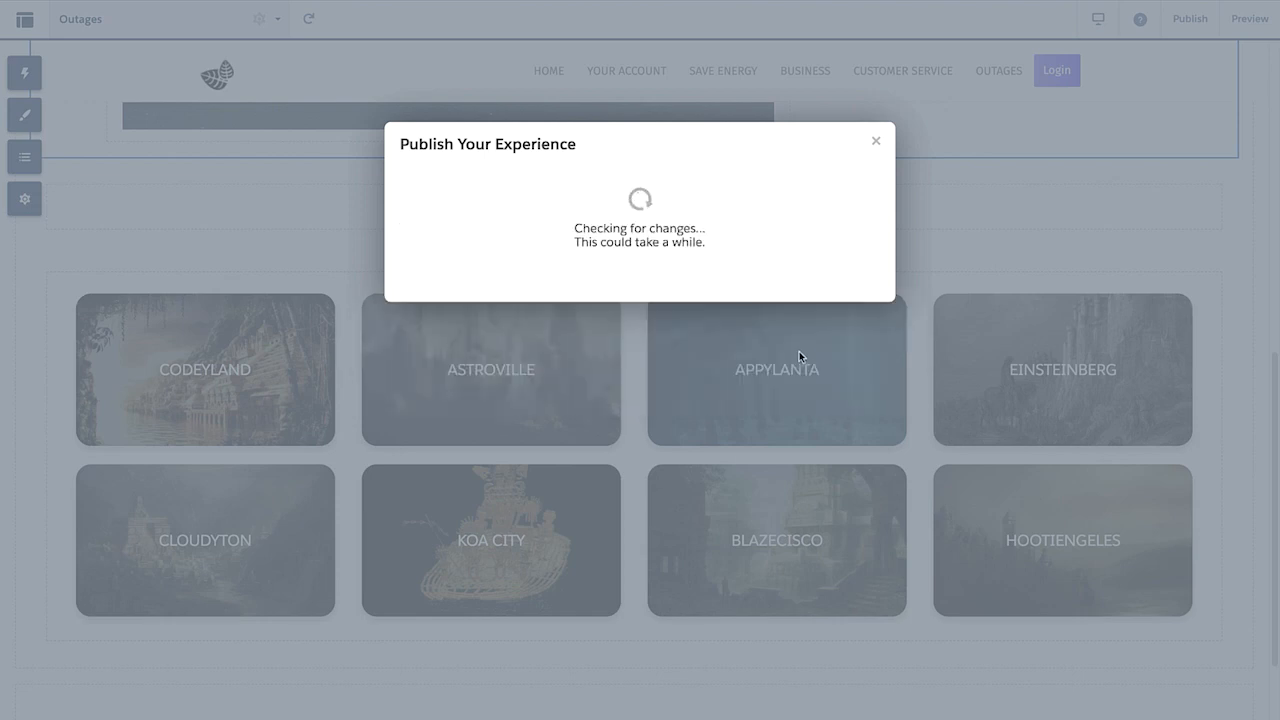